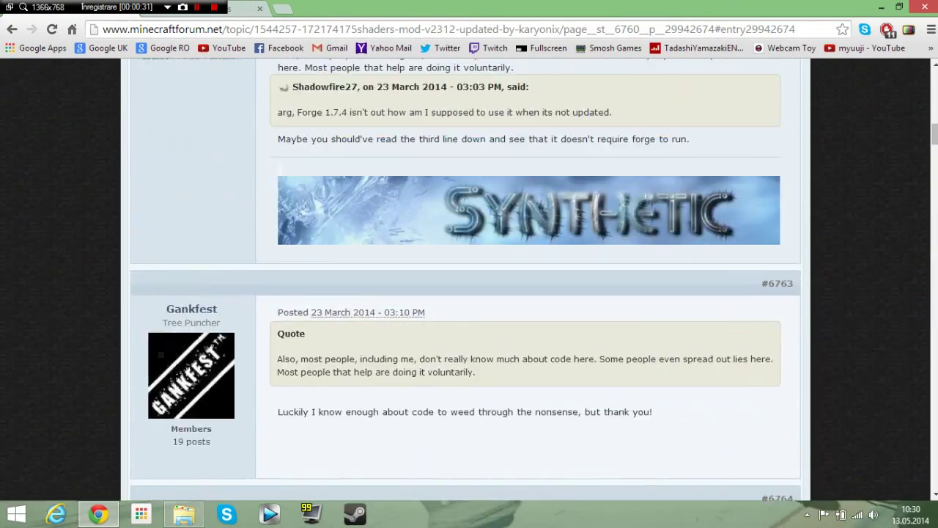
Scroll to the ShadersMod Installer v2.3.15mc1.7.5 post and highlight its OptiFine compatibility note.
scroll("up", 3)
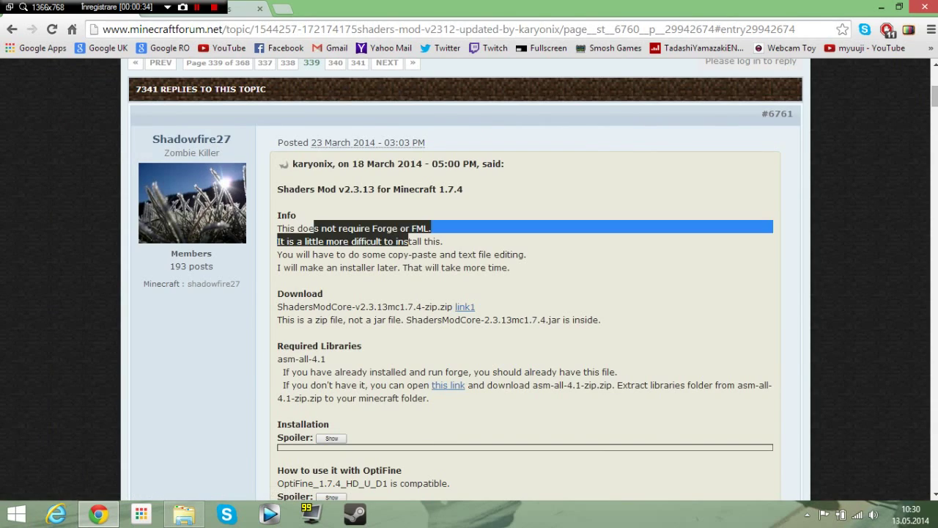
scroll("down", 3)
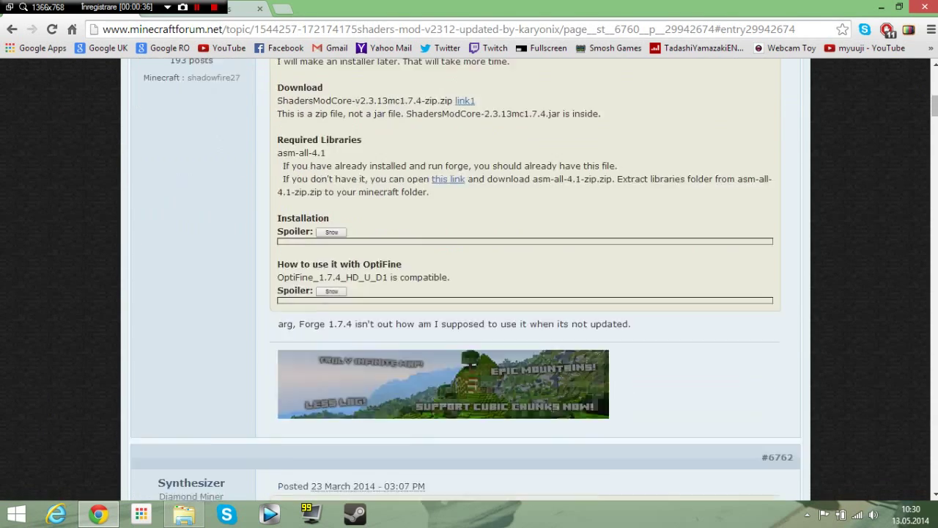
scroll("down", 3)
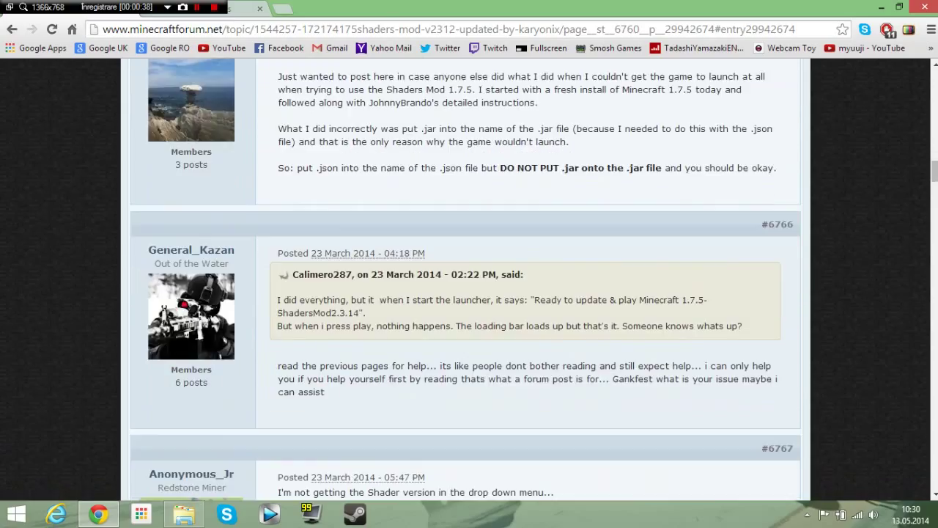
scroll("down", 3)
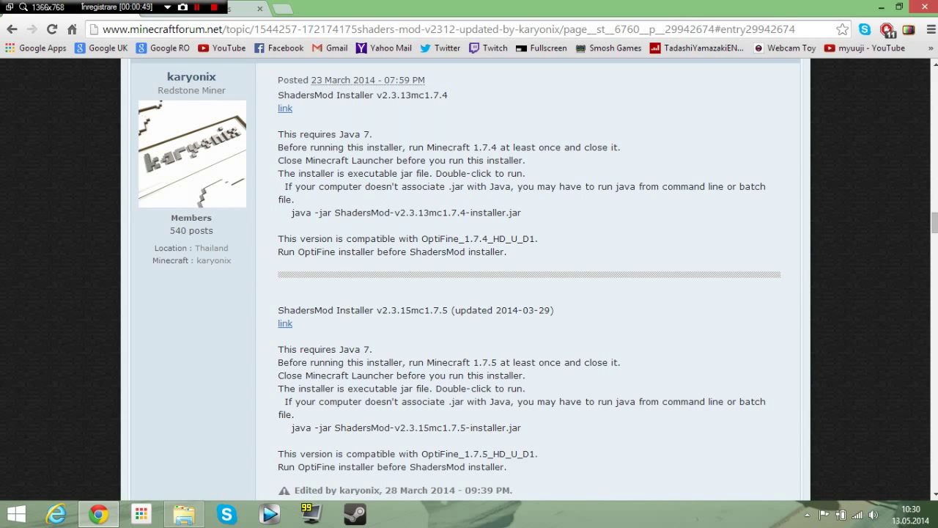
scroll("down", 3)
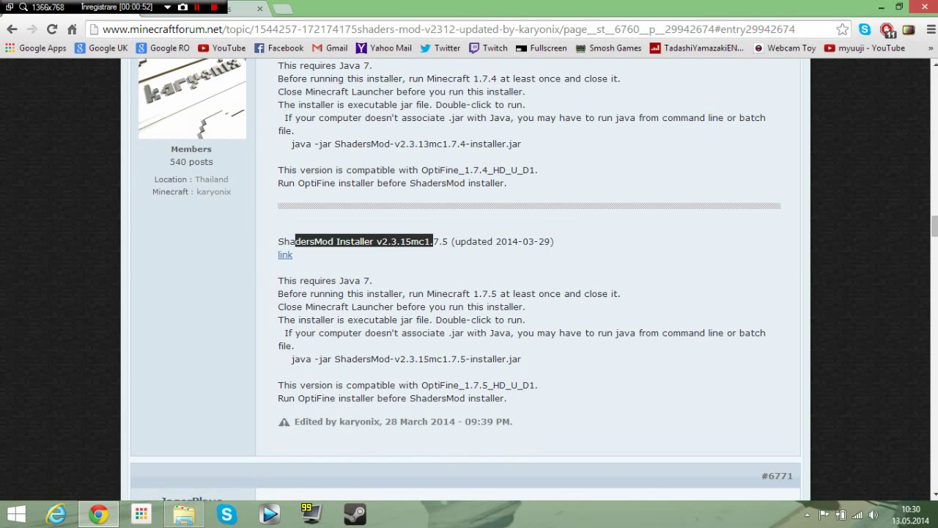
mouse_move(285, 255)
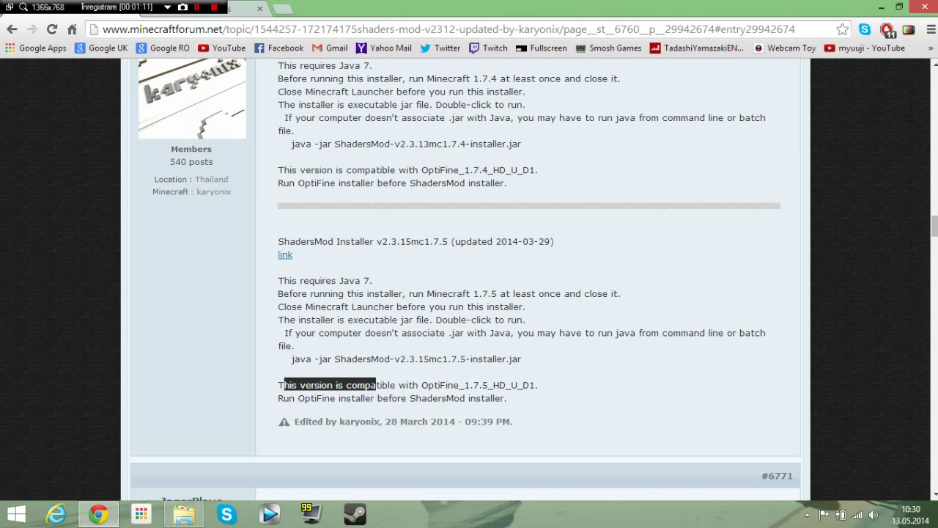
left_click_drag(374, 385, 455, 385)
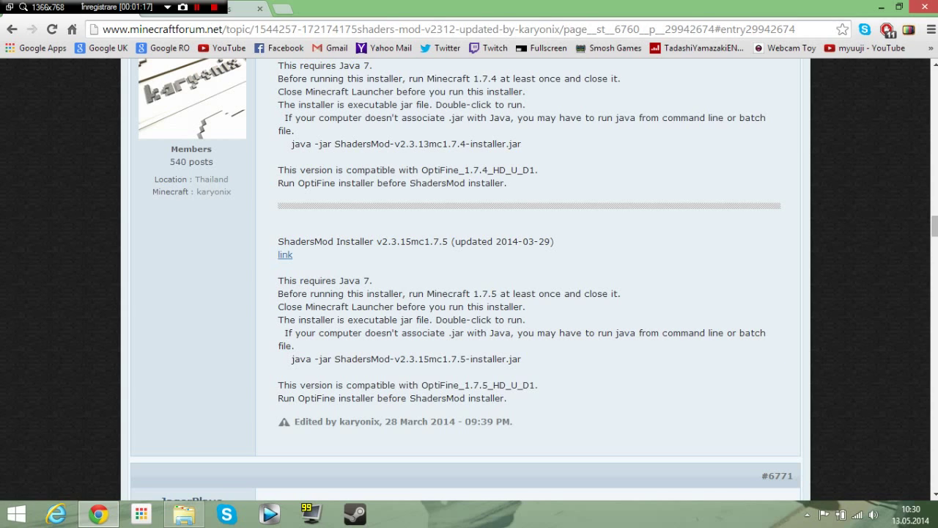
double_click(475, 385)
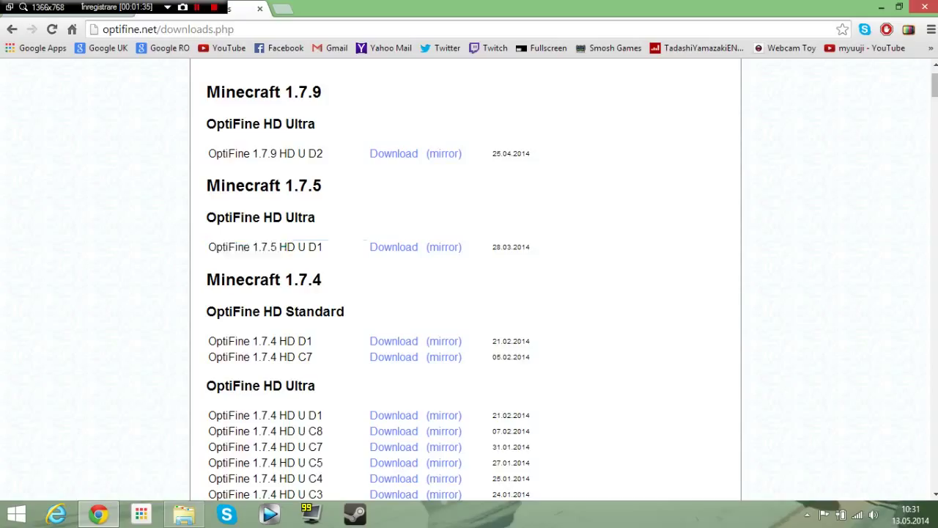
mouse_move(394, 246)
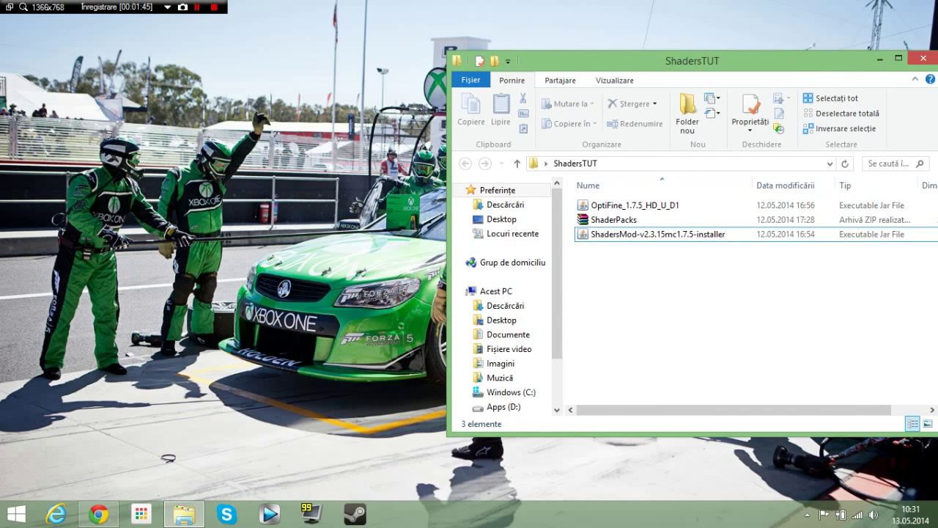
Show the ShadersTUT folder as large icons and launch OptiFine_1.7.5_HD_U_D1.
left_click(613, 219)
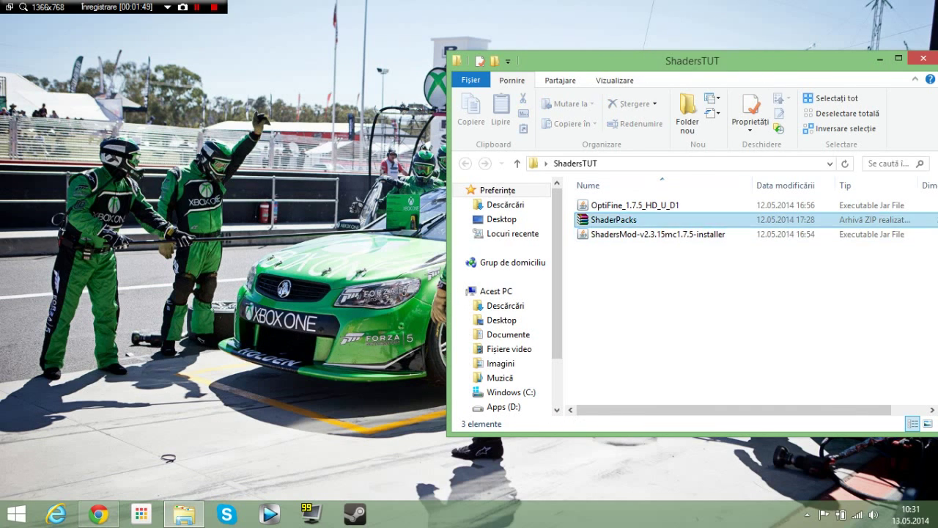
left_click(612, 220)
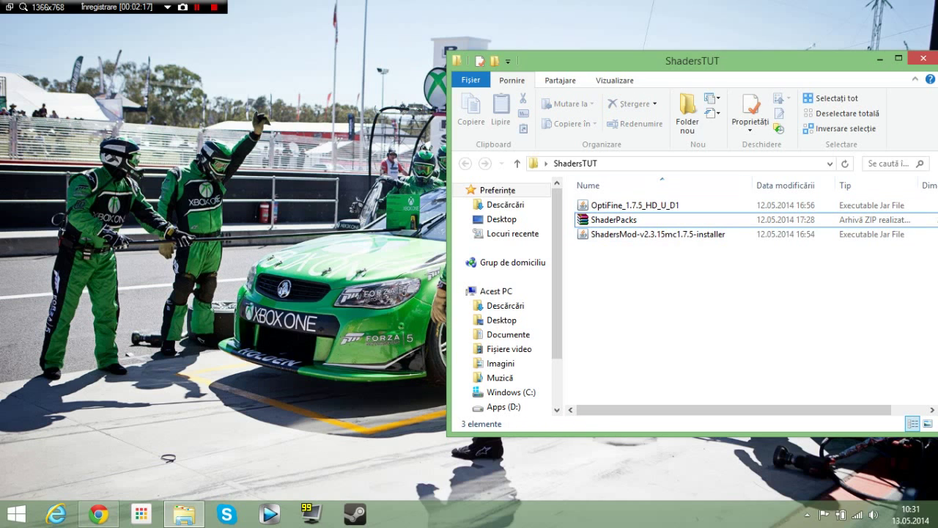
left_click(633, 205)
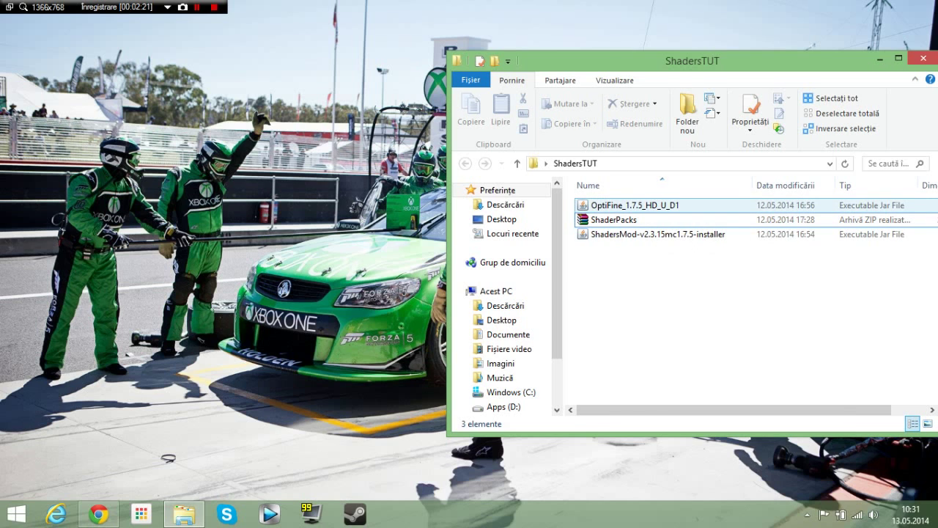
right_click(630, 204)
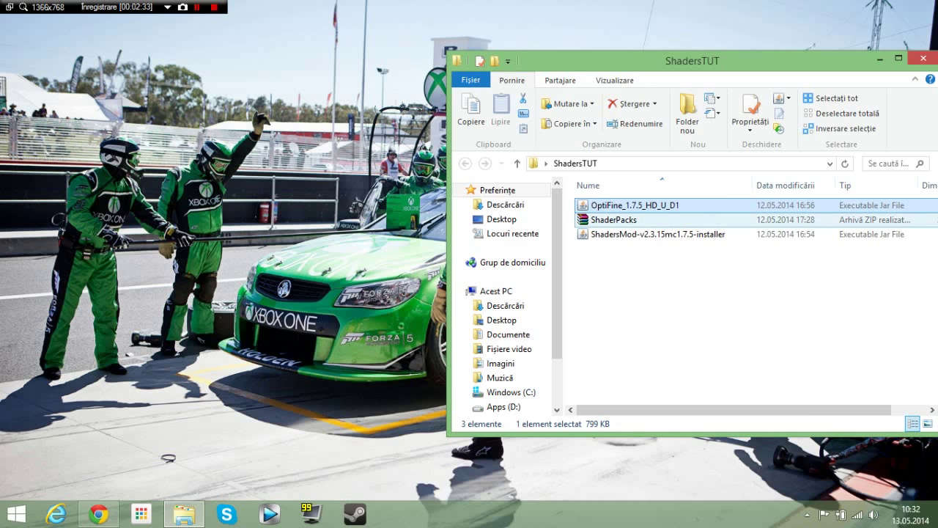
left_click(613, 219)
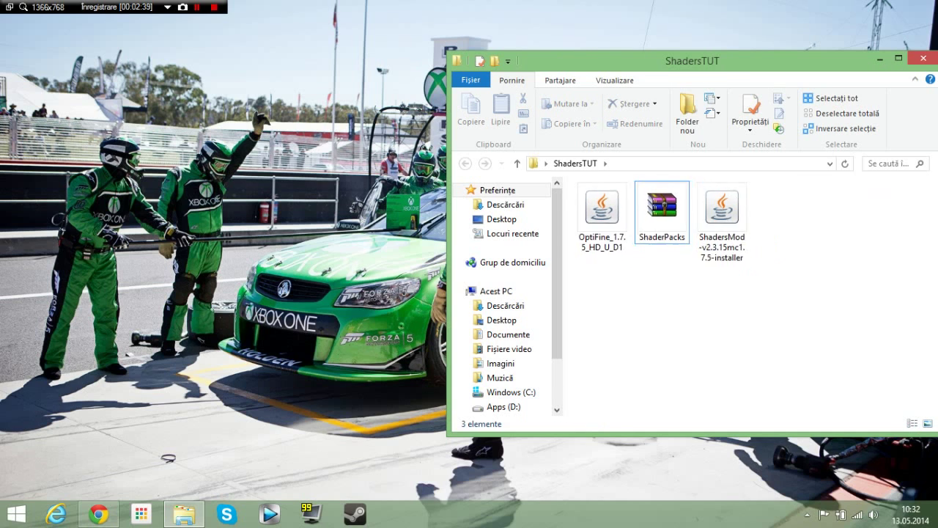
left_click(602, 213)
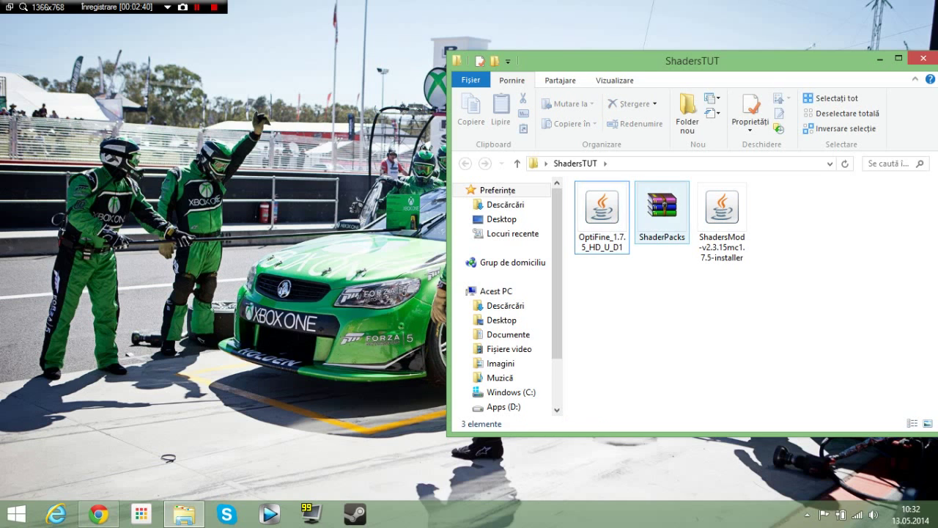
right_click(601, 213)
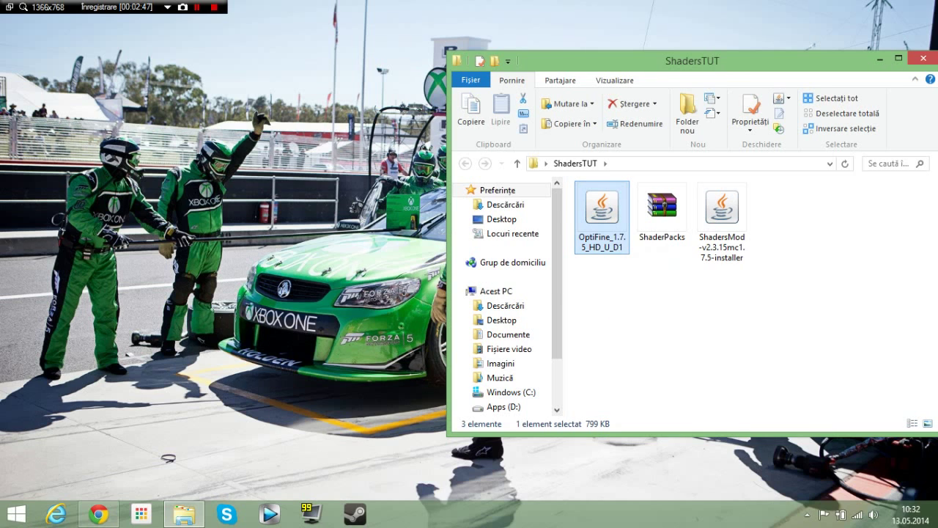
double_click(602, 213)
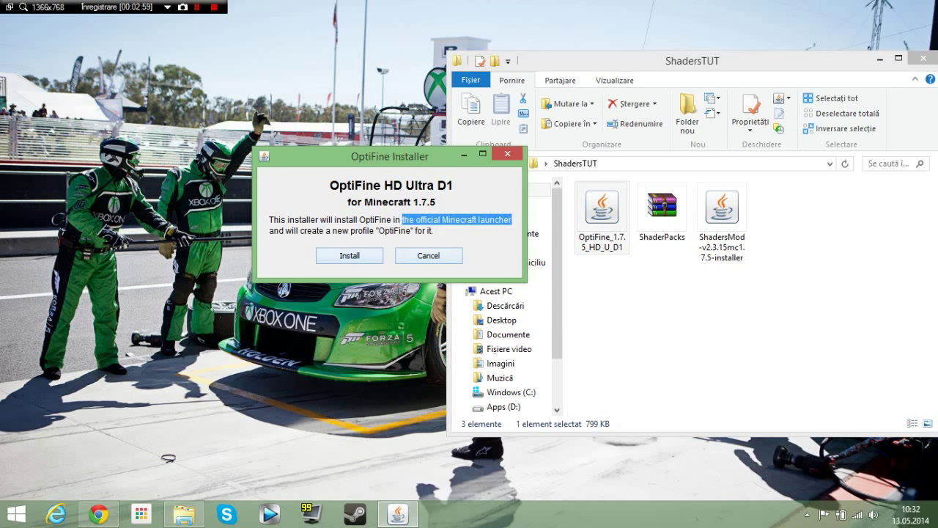
Install OptiFine 1.7.5 HD U D1 via the installer's Install button.
left_click(350, 255)
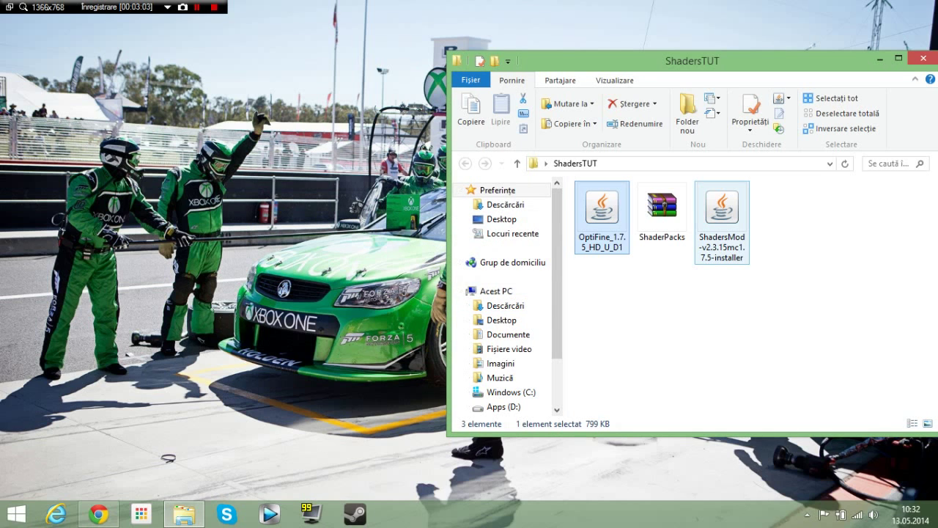
mouse_move(722, 209)
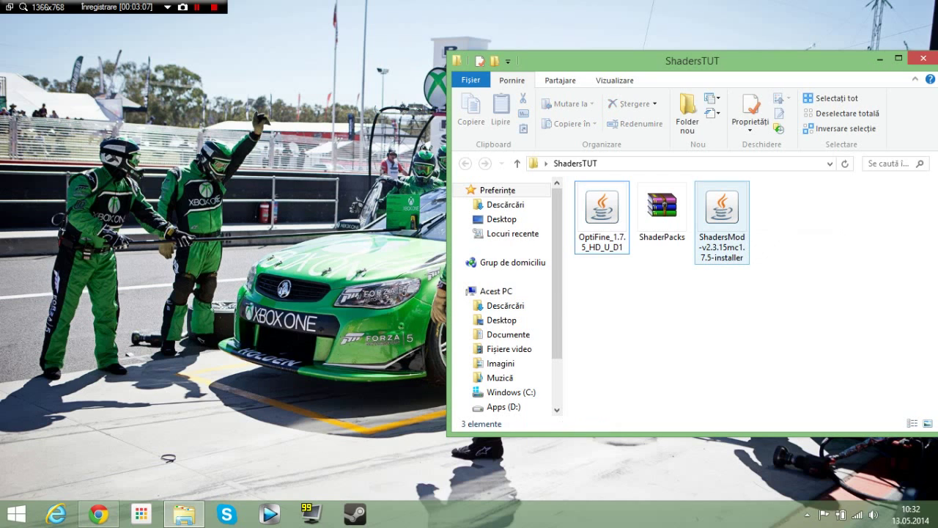
Run the ShadersMod v2.3.15mc1.7.5 installer, confirm the .minecraft path, and dismiss the result.
left_click(722, 208)
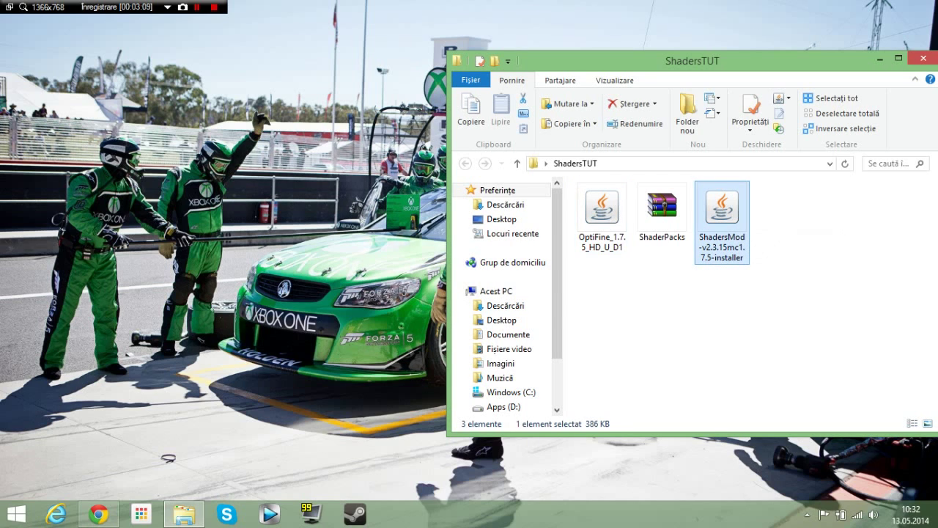
mouse_move(602, 205)
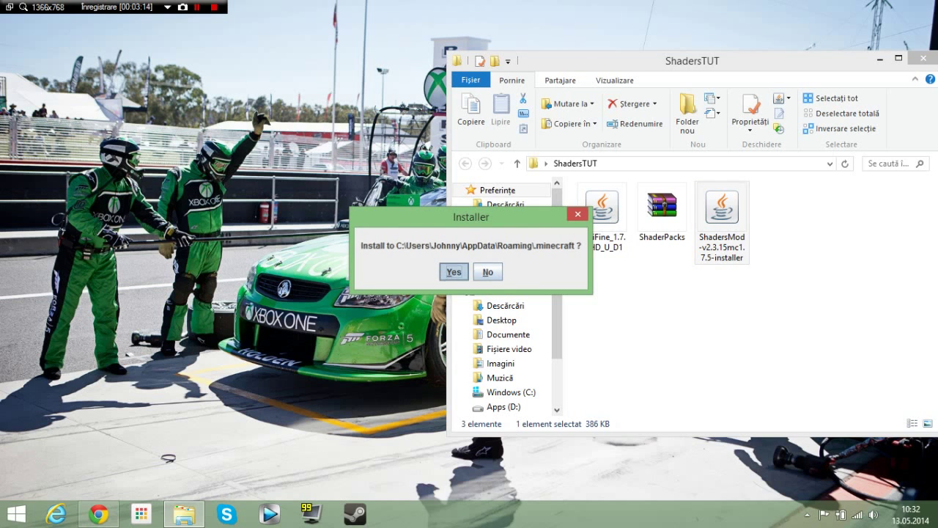
left_click(453, 271)
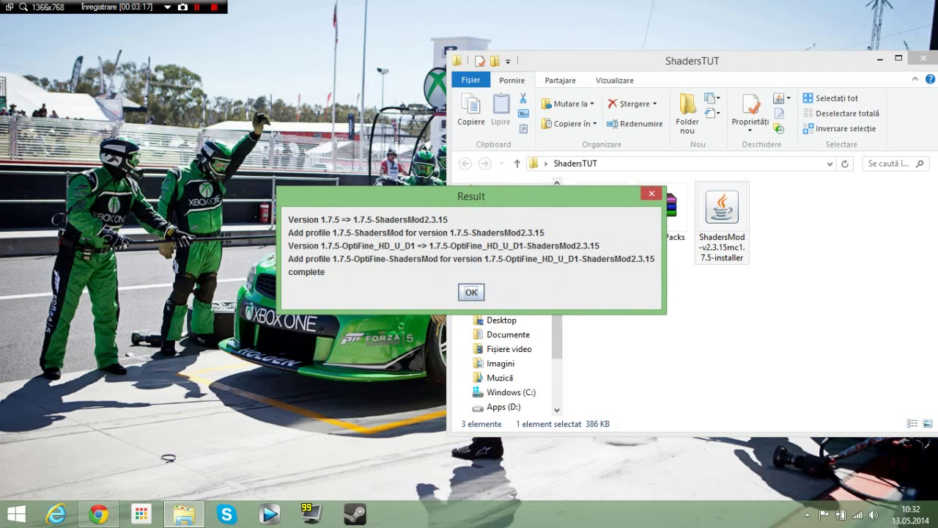
left_click(471, 292)
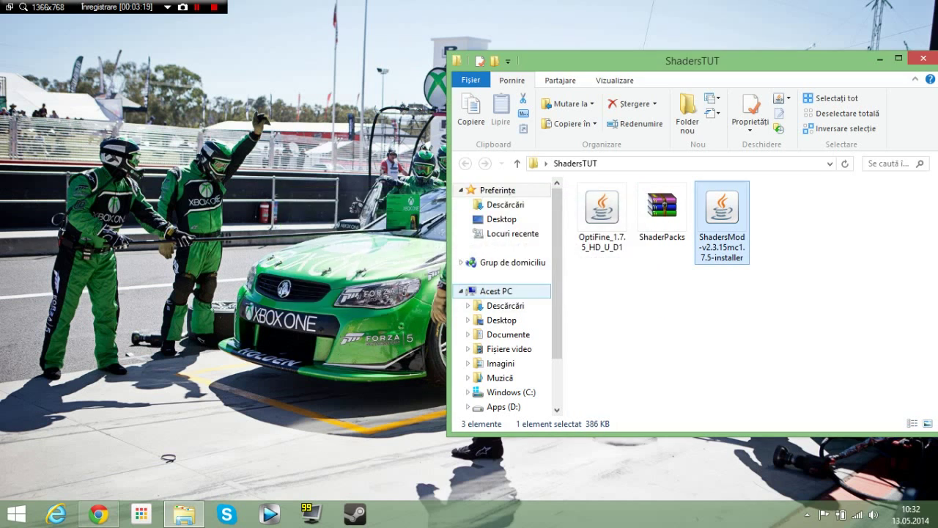
mouse_move(662, 207)
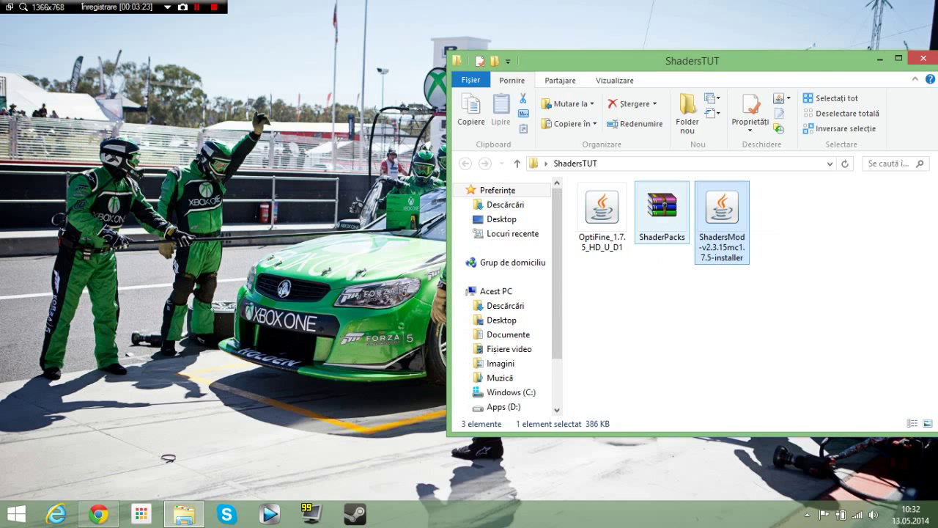
left_click(661, 210)
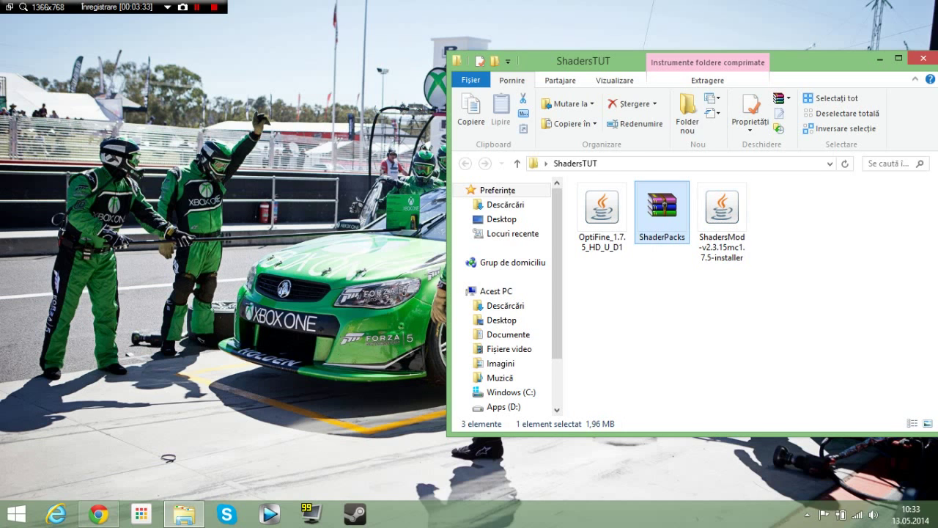
Open ShaderPacks.zip in WinRAR to reveal its shaderpacks folder.
double_click(661, 207)
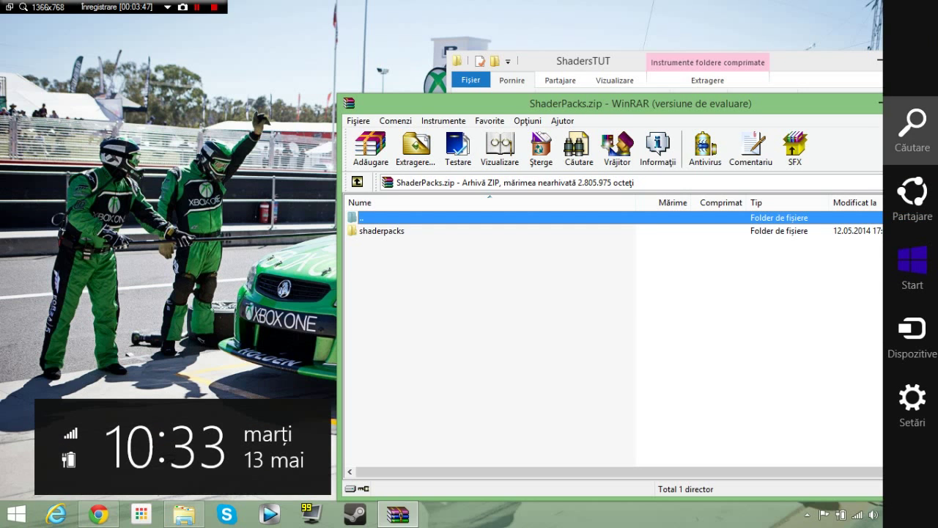
left_click(912, 130)
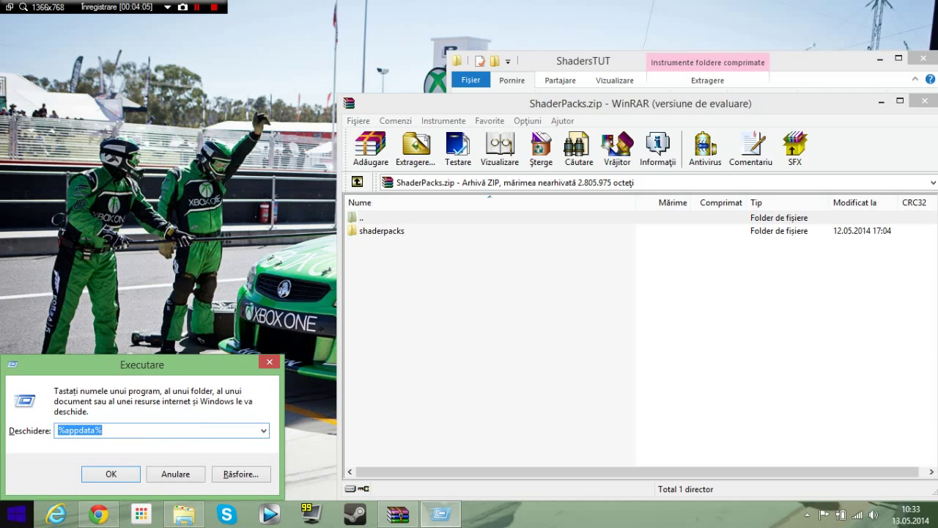
Search %appdata% from the Start menu and open the Roaming .minecraft folder.
left_click(13, 512)
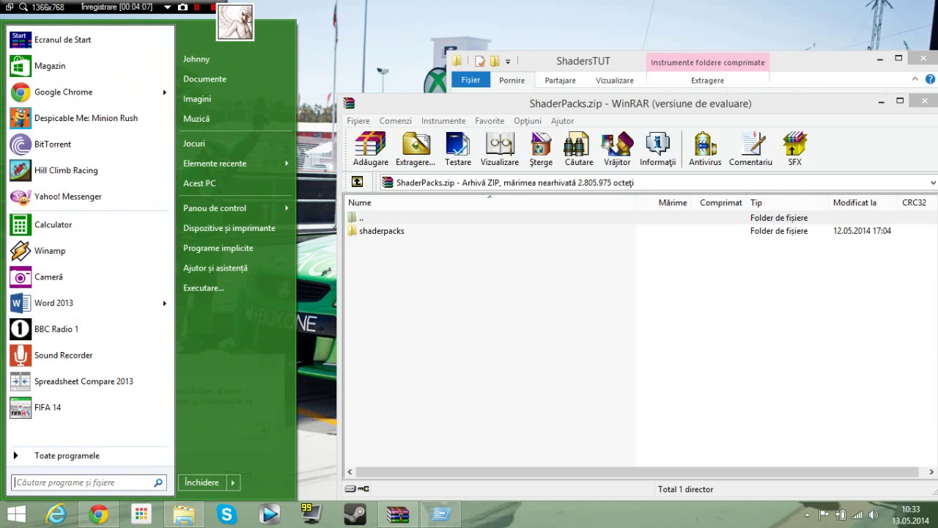
left_click(204, 287)
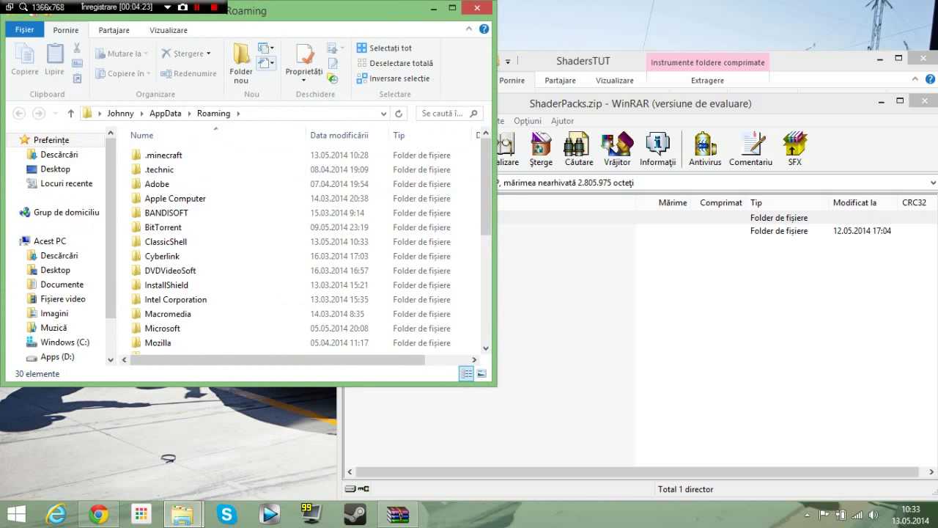
left_click(164, 155)
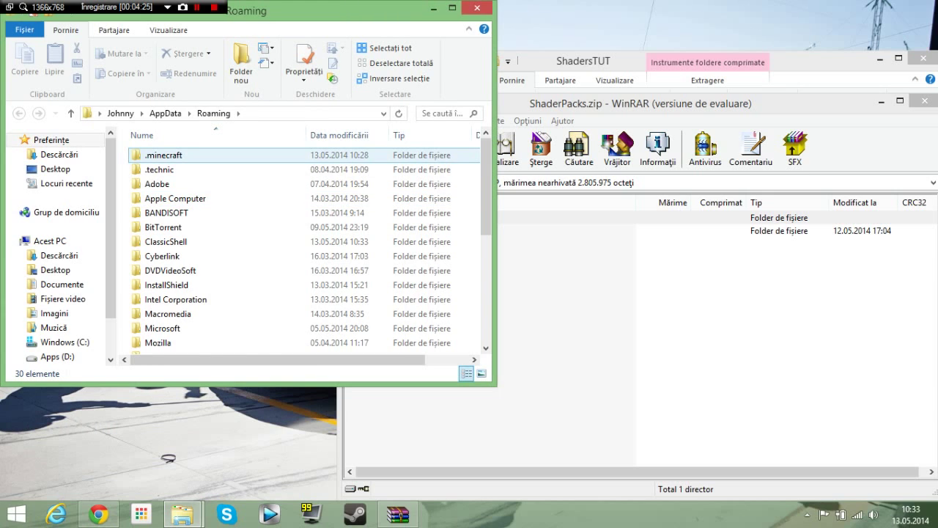
double_click(164, 155)
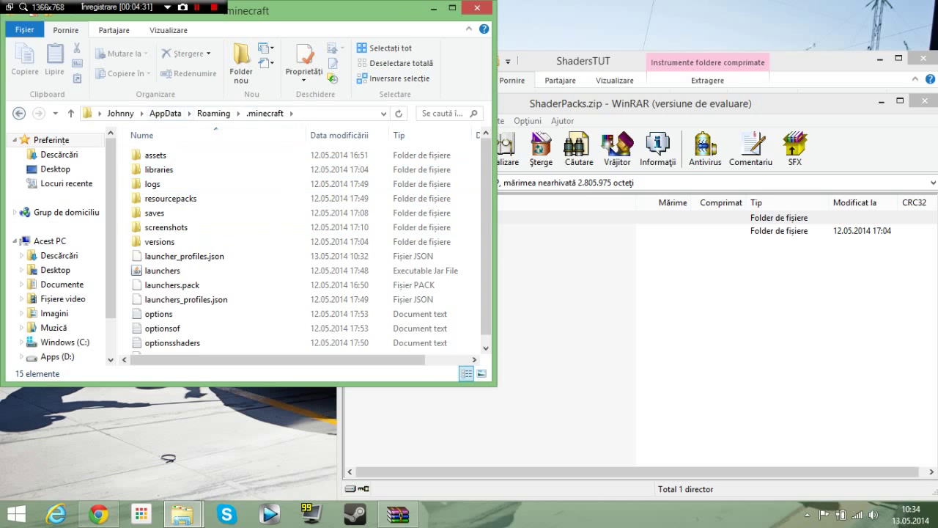
left_click(172, 198)
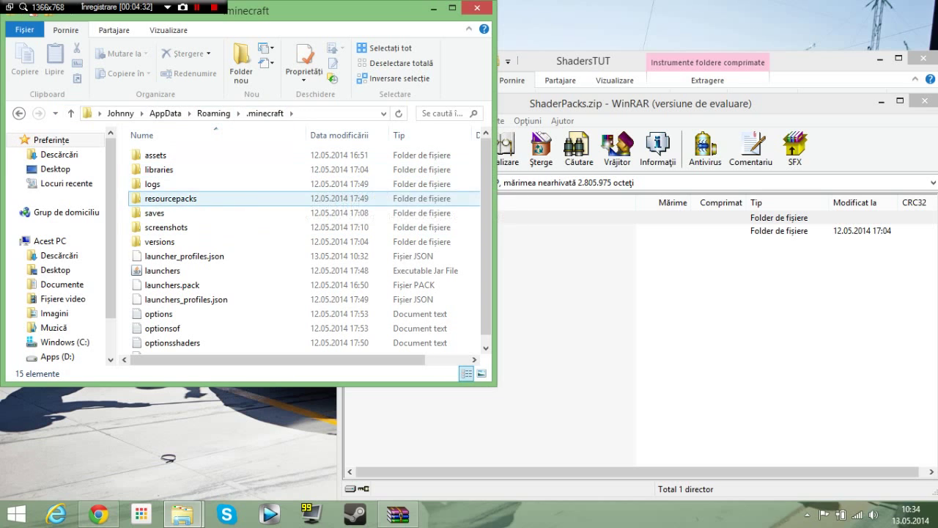
mouse_move(166, 226)
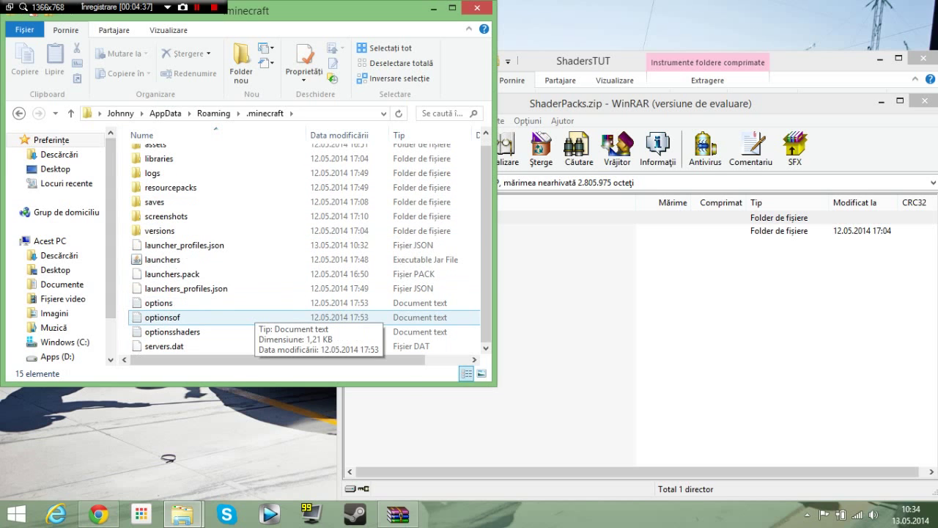
left_click(176, 331)
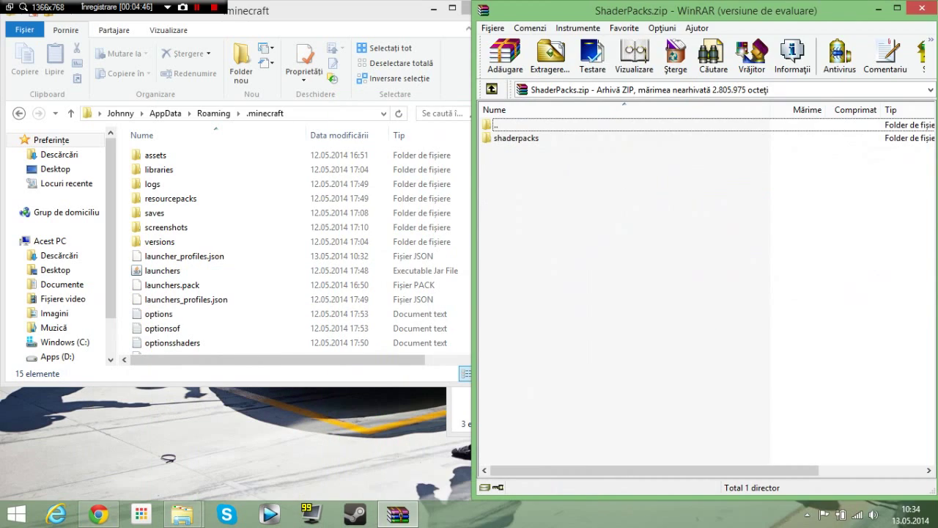
Browse the archive's shaderpacks folder, selecting the SEUS v10.1 Standard and Ultra Motion Blur packs.
double_click(516, 138)
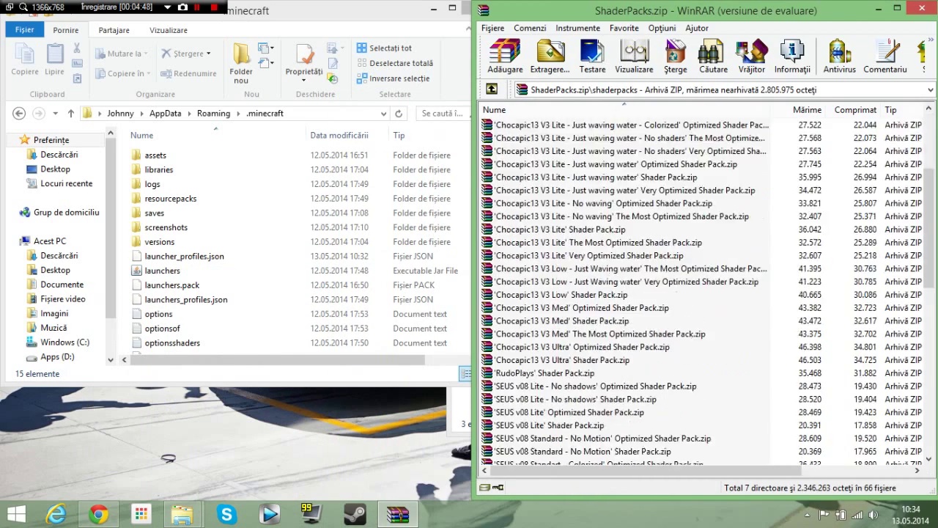
scroll("up", 3)
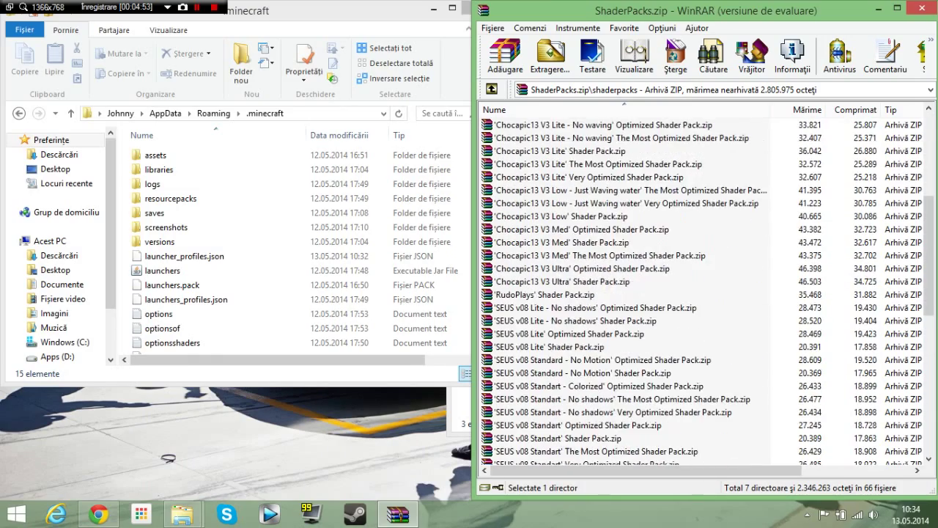
scroll("up", 3)
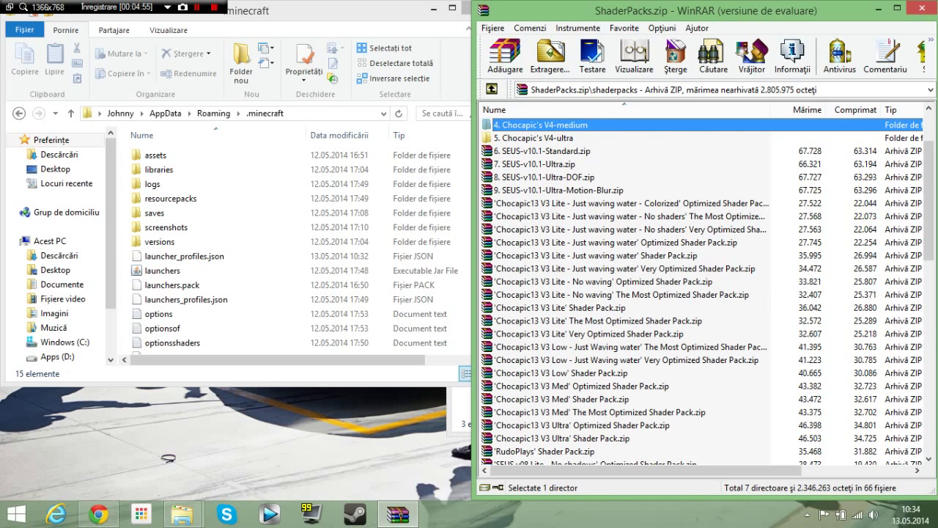
left_click(560, 307)
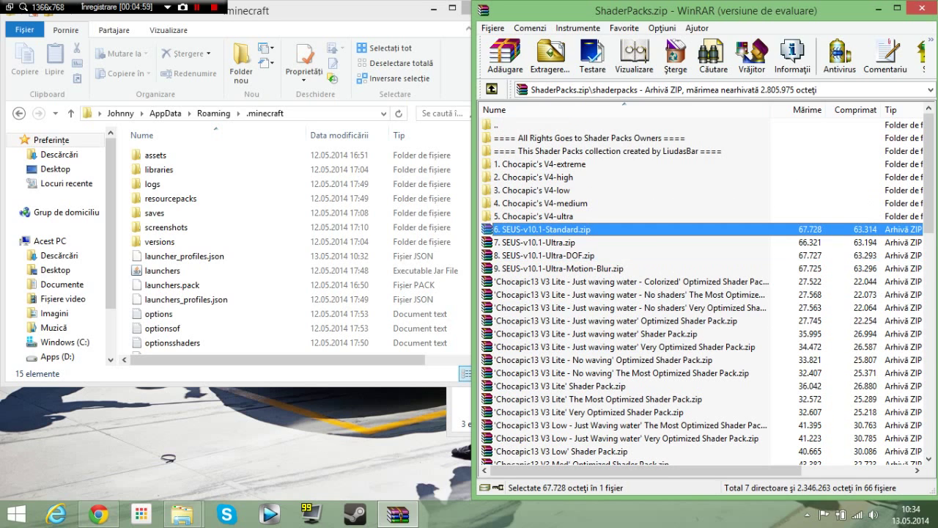
left_click(586, 268)
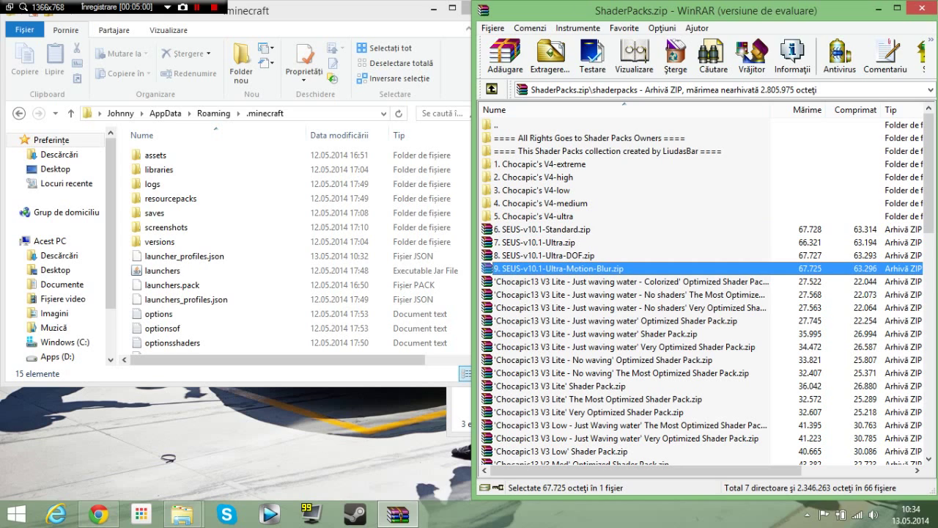
mouse_move(627, 281)
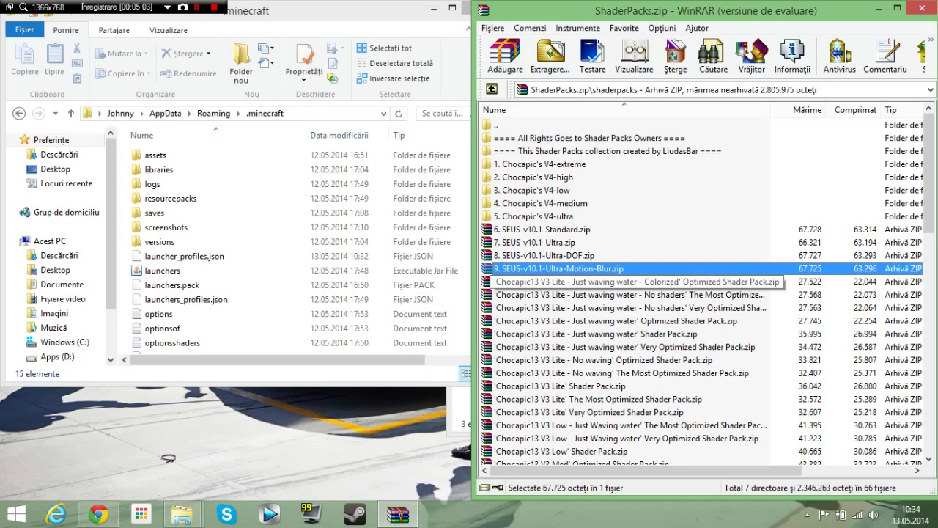
mouse_move(675, 55)
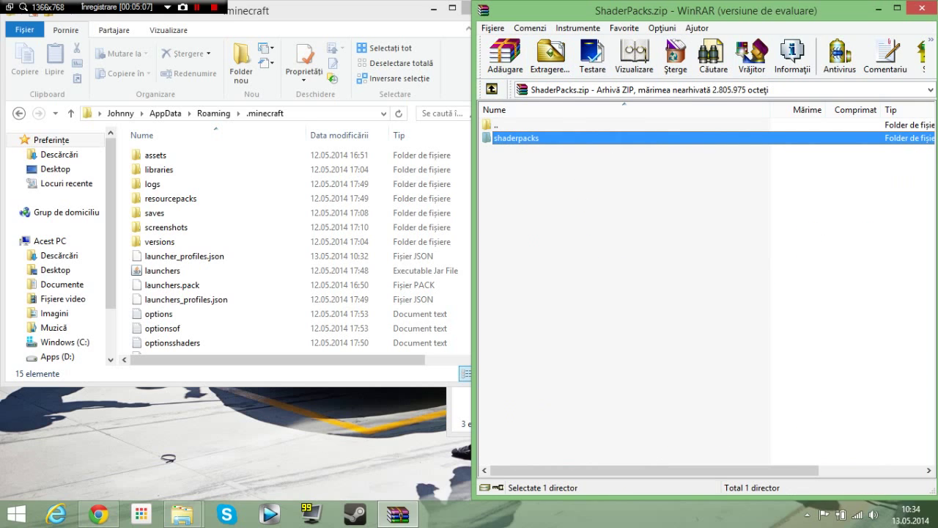
left_click(549, 55)
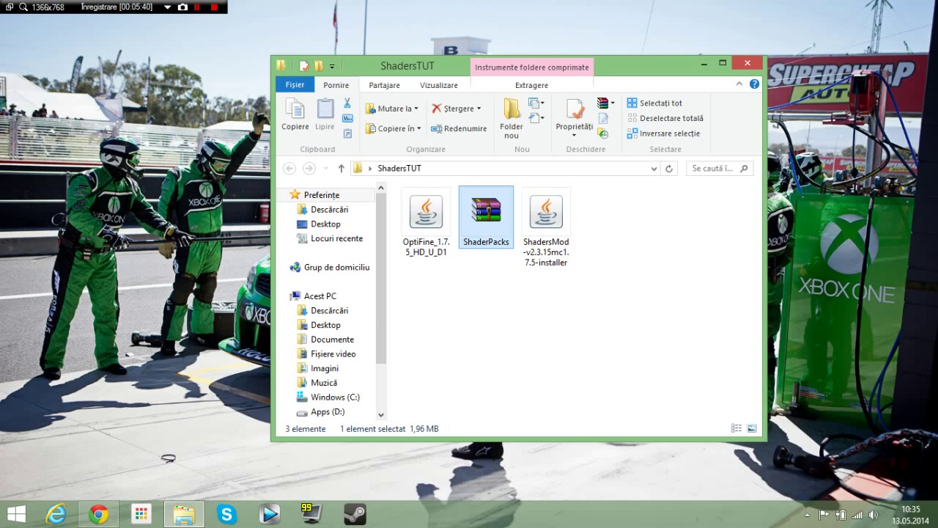
Launch Minecraft 1.7.5 to reach the main menu.
left_click(326, 224)
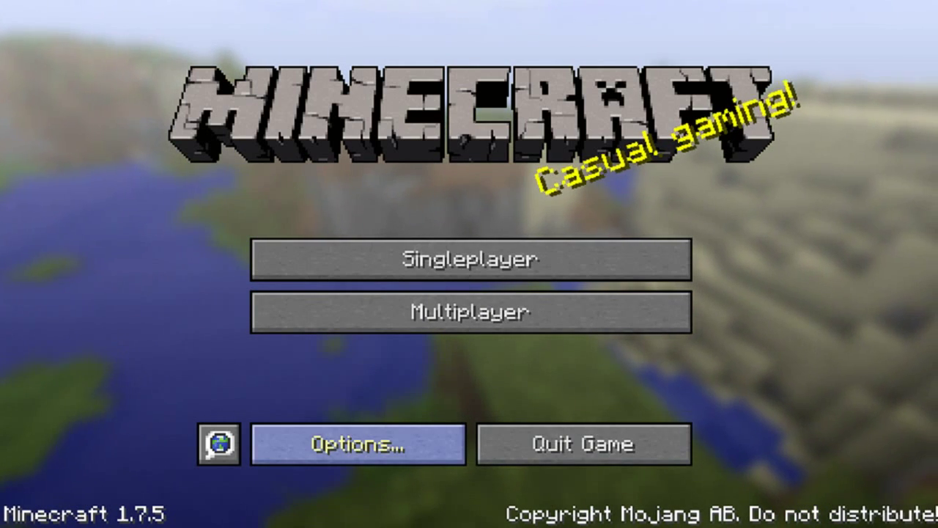
Look through the OptiFine Video Settings from Options, then return to the Options screen.
left_click(357, 445)
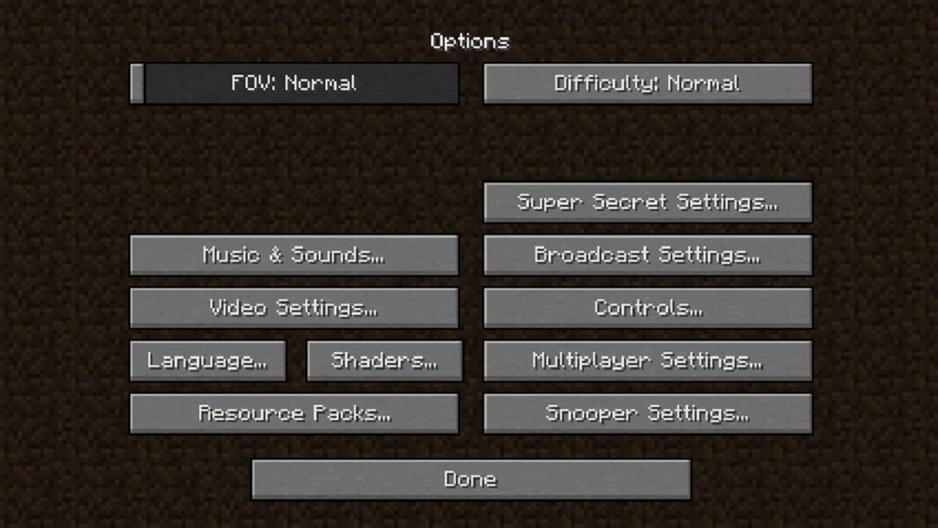
mouse_move(646, 82)
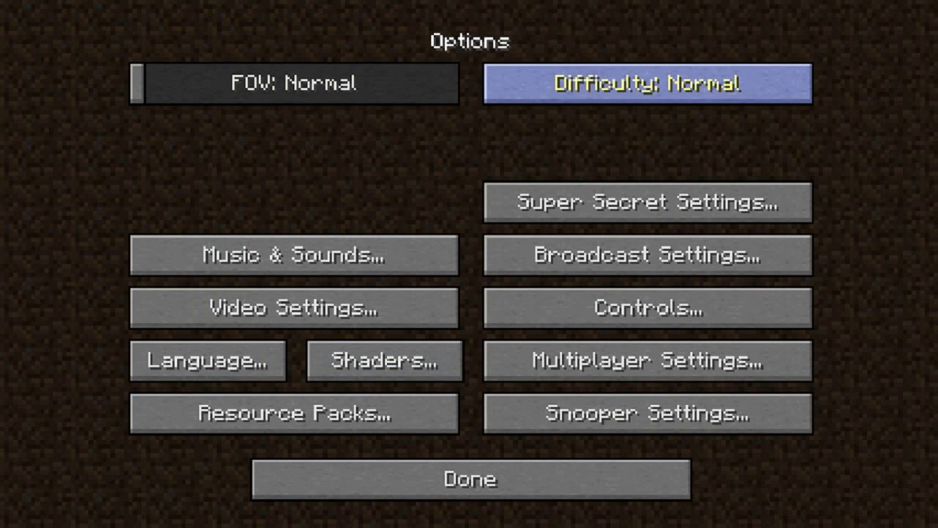
left_click(294, 255)
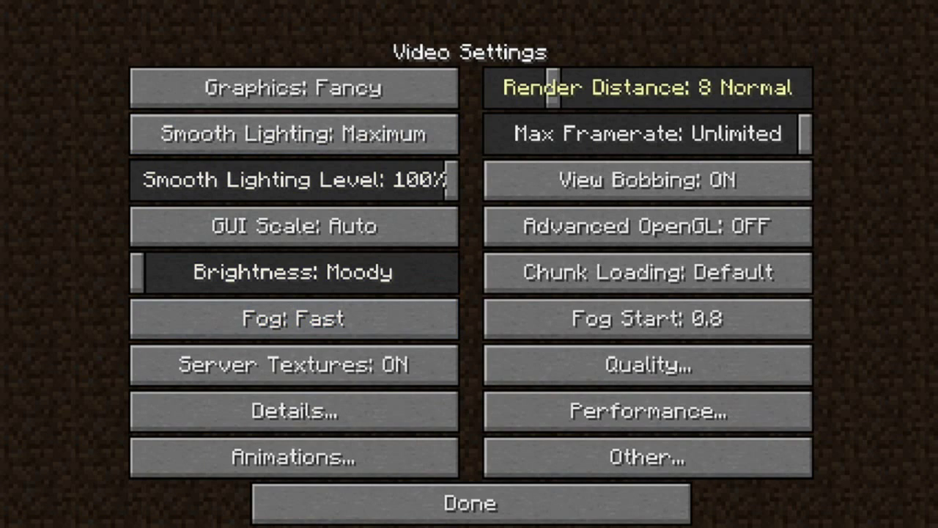
mouse_move(648, 318)
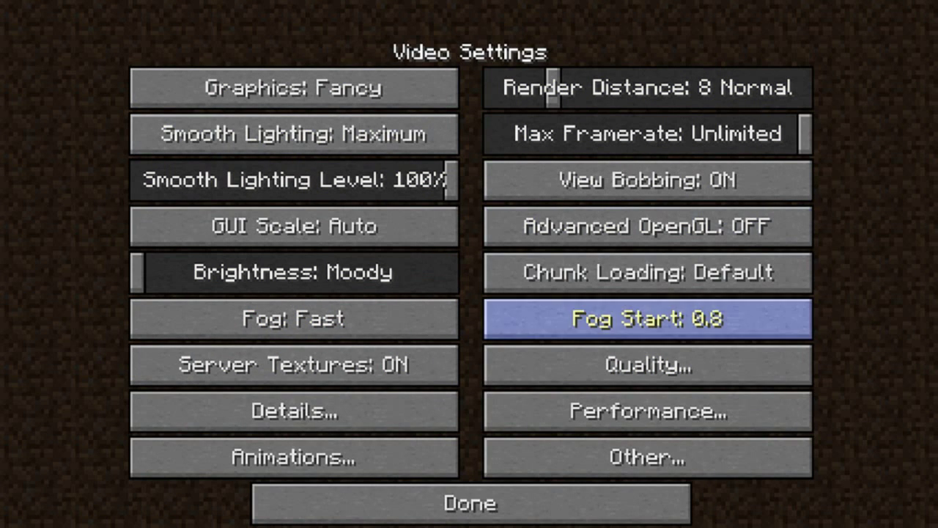
mouse_move(468, 503)
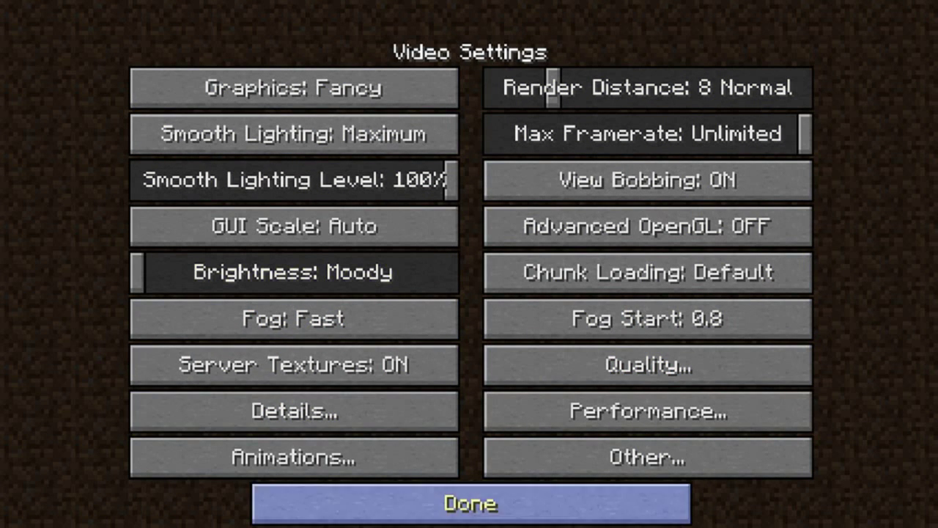
left_click(468, 503)
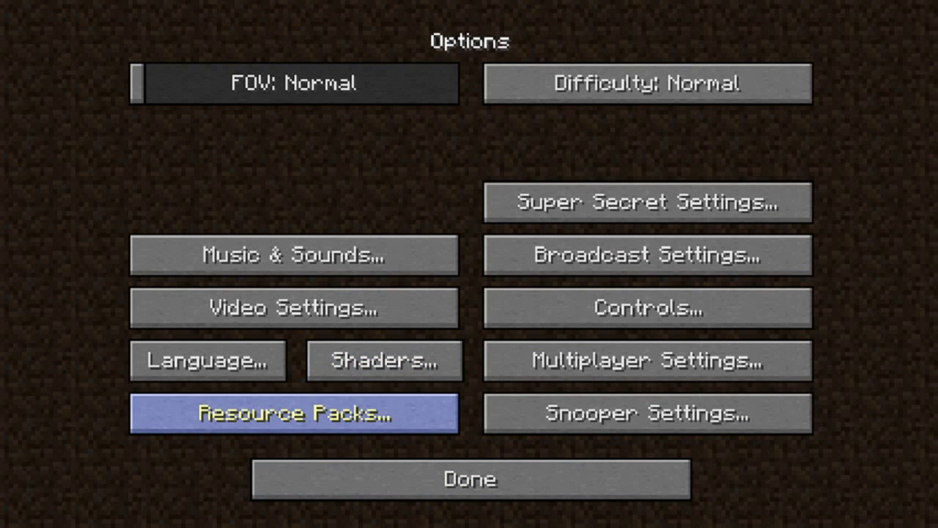
mouse_move(383, 361)
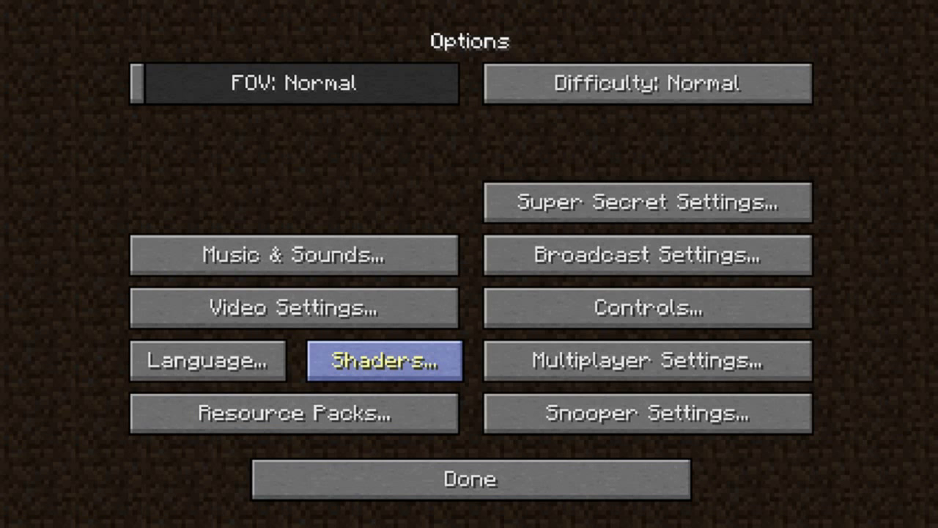
left_click(383, 361)
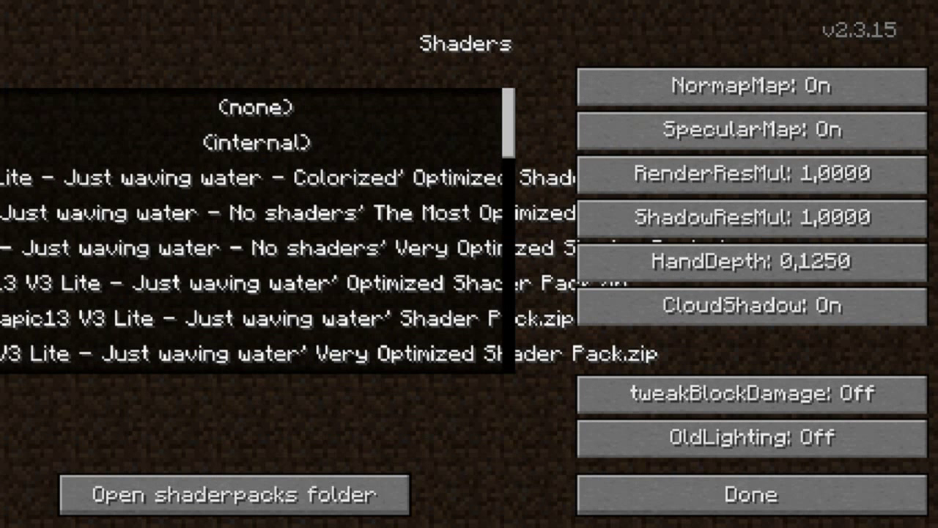
scroll("down", 3)
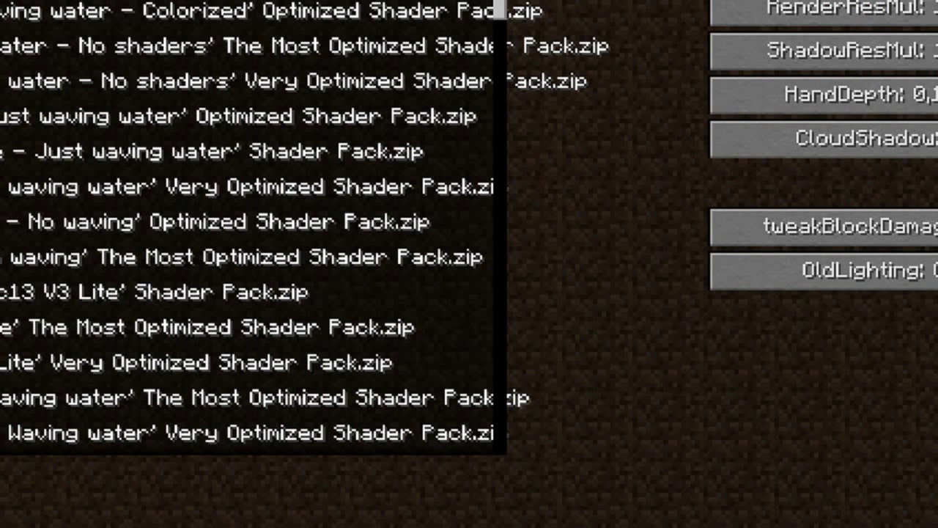
scroll("up", 3)
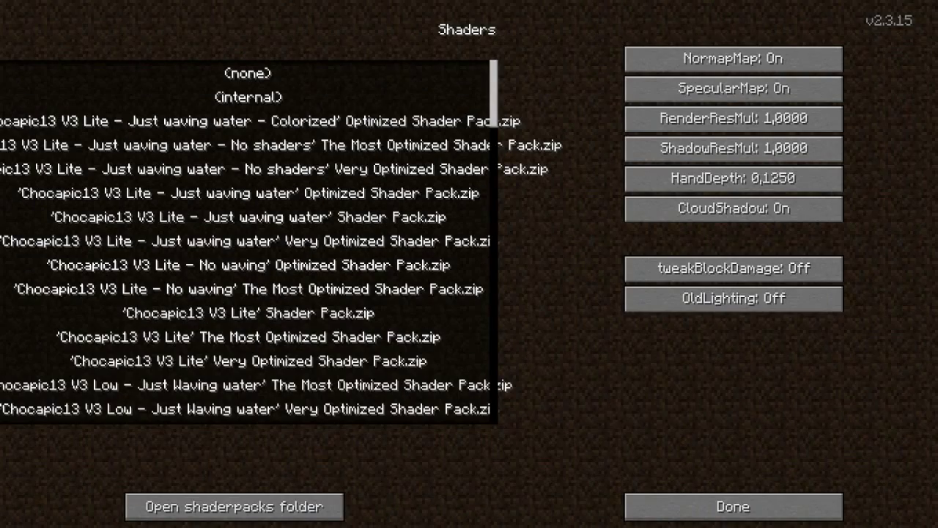
scroll("down", 3)
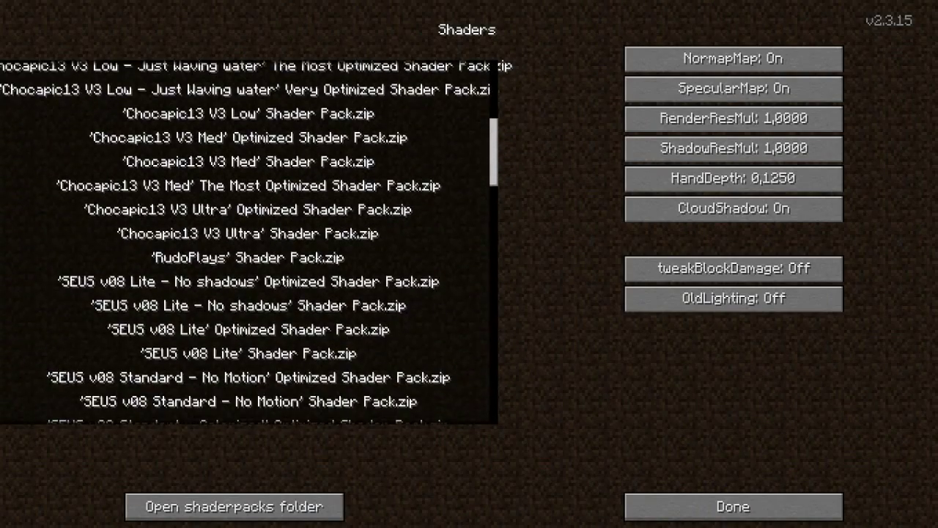
scroll("down", 3)
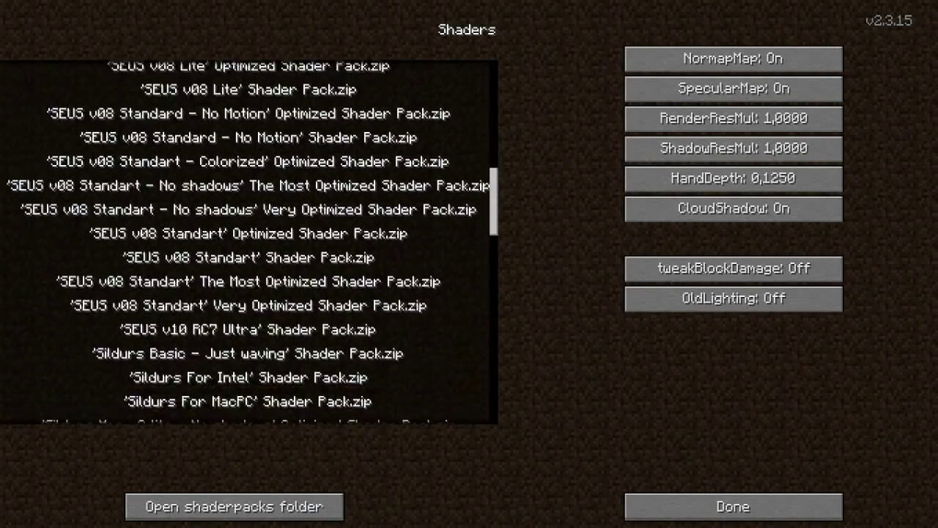
scroll("down", 3)
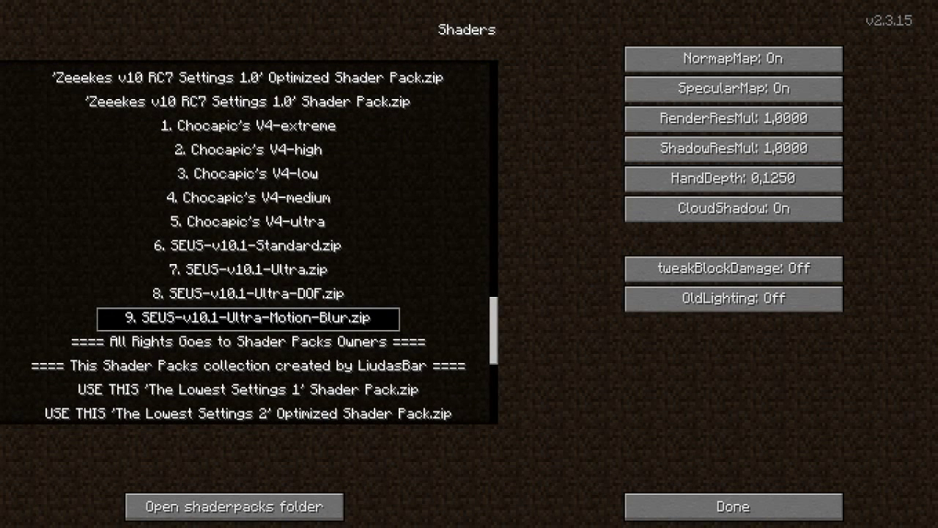
scroll("down", 3)
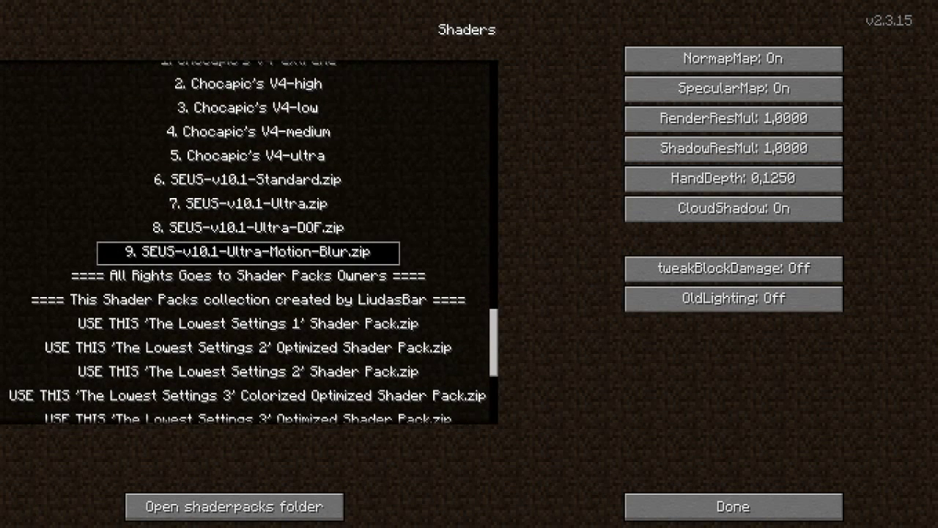
scroll("down", 3)
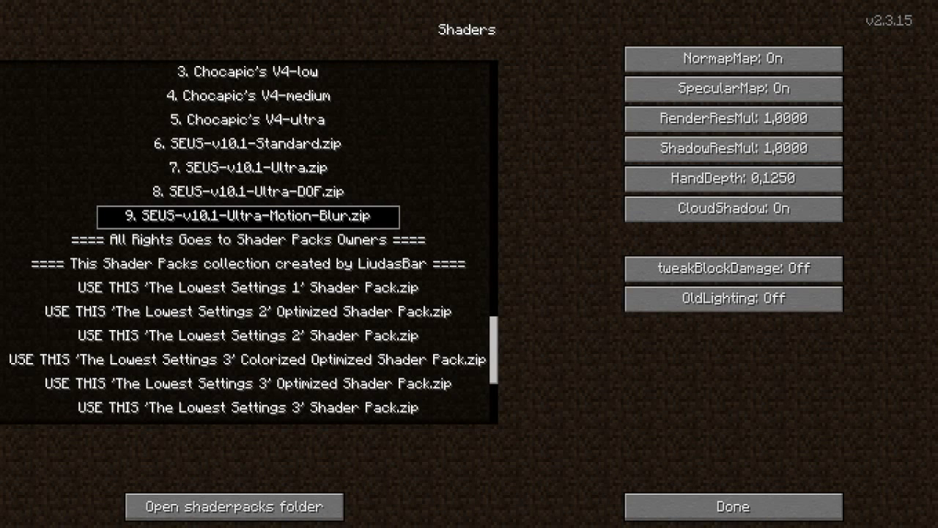
scroll("up", 3)
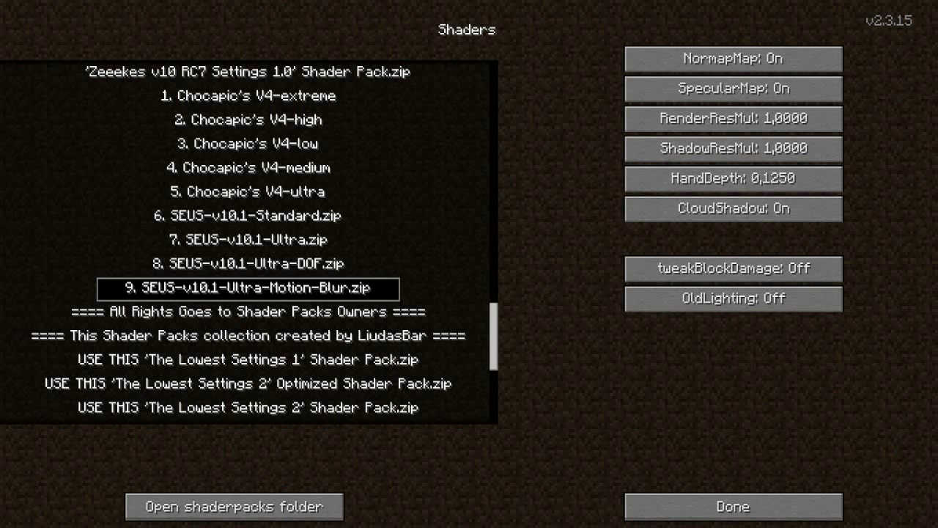
Try Lowest Settings 1, Chocapic's V4-low and V4-medium, SEUS Ultra DOF, then pick SEUS v10.1 Standard.
left_click(247, 359)
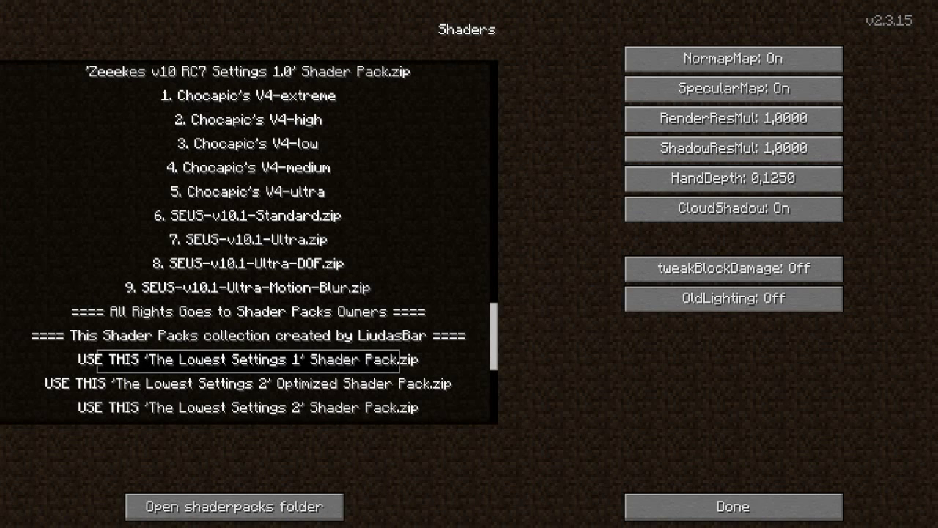
scroll("up", 3)
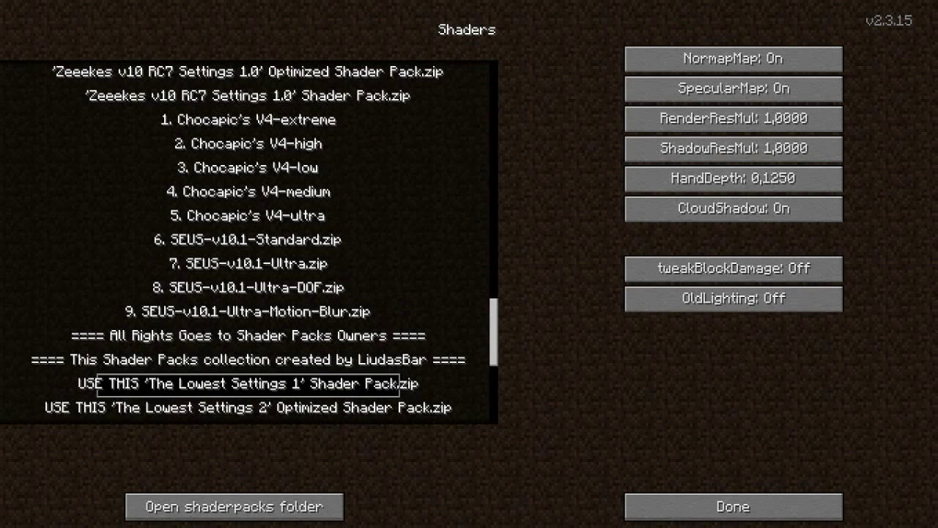
scroll("up", 3)
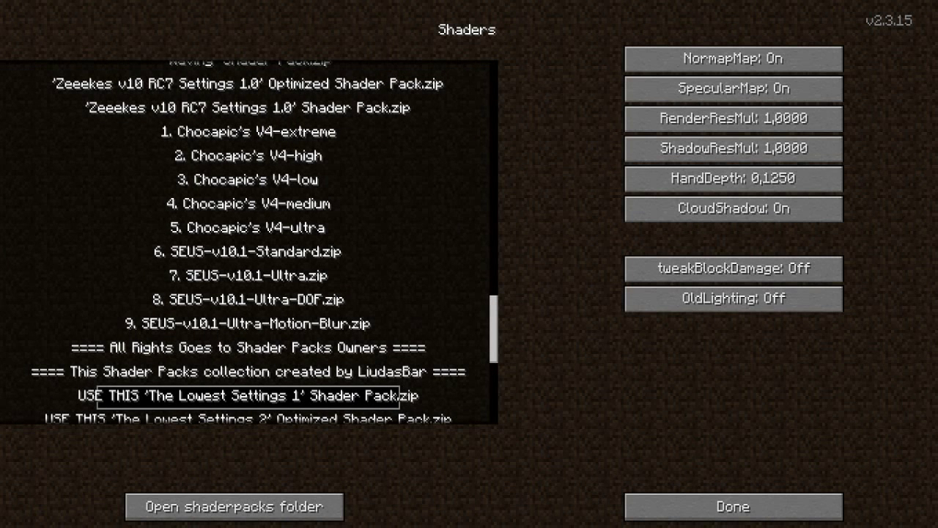
left_click(247, 203)
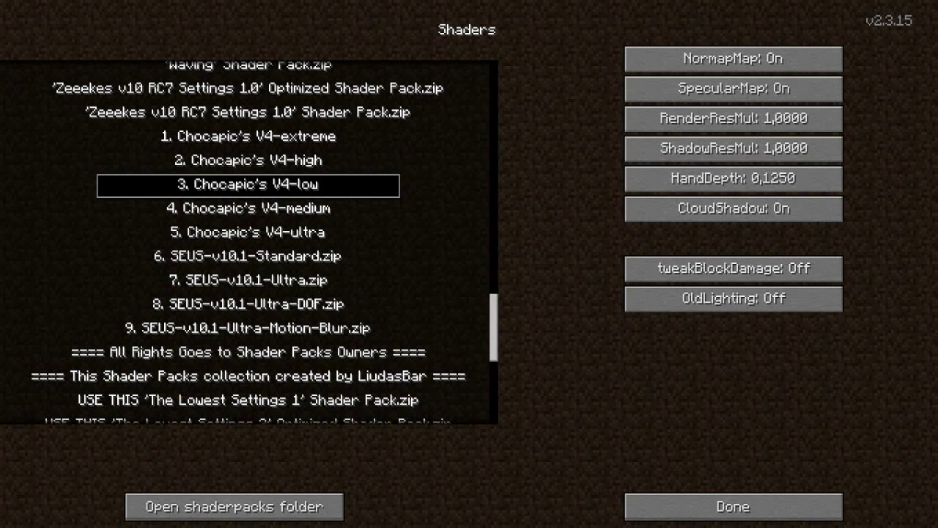
left_click(247, 208)
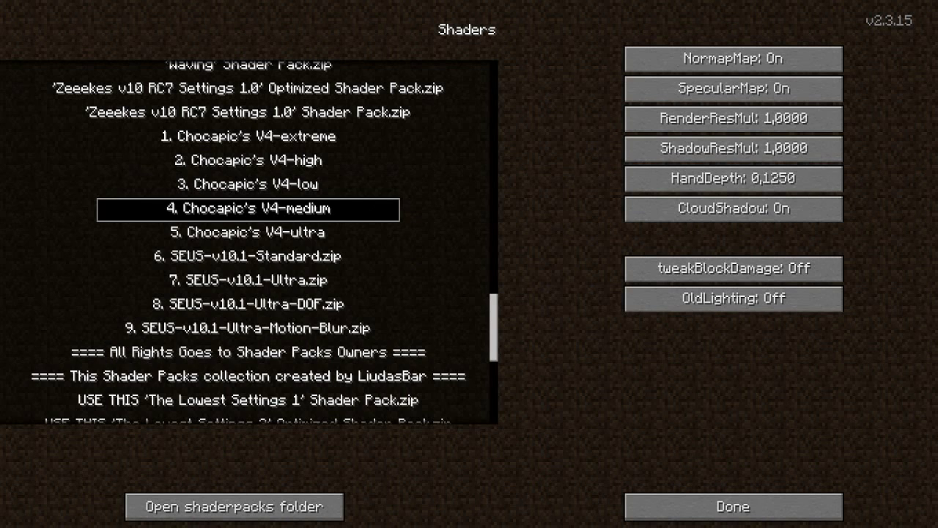
left_click(248, 304)
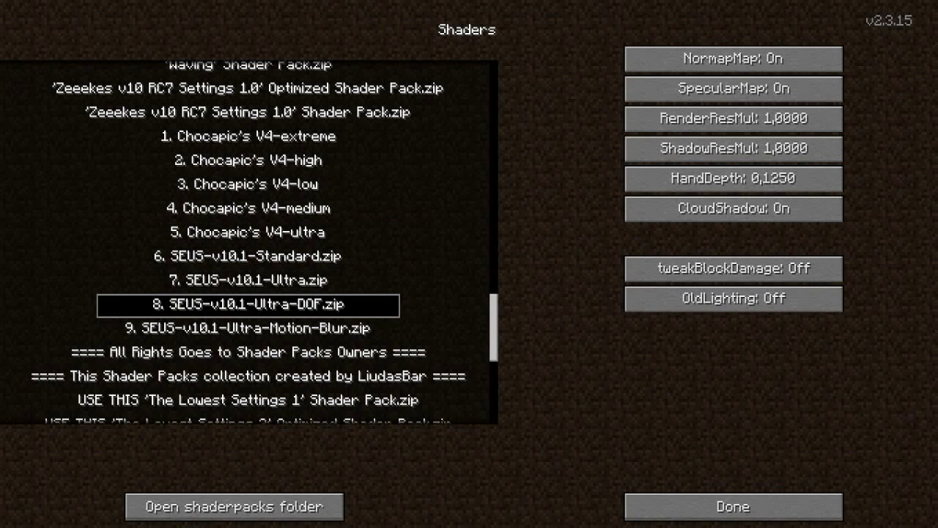
left_click(247, 256)
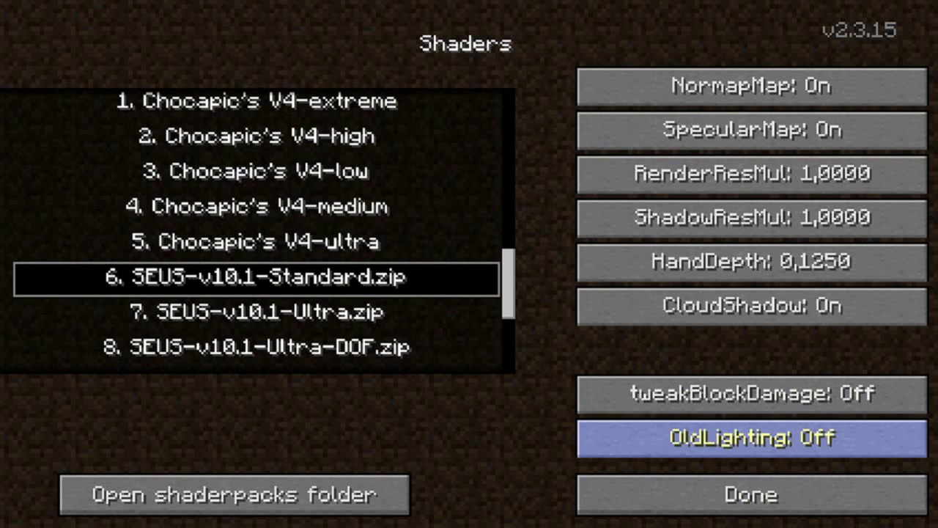
mouse_move(749, 494)
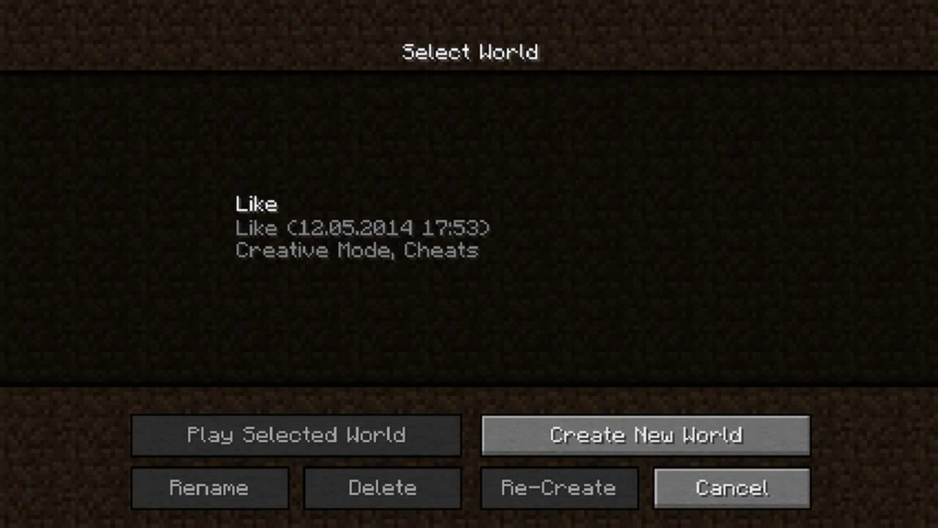
Load the Like creative world and apply the SEUS v10.1 Ultra shader pack.
left_click(296, 435)
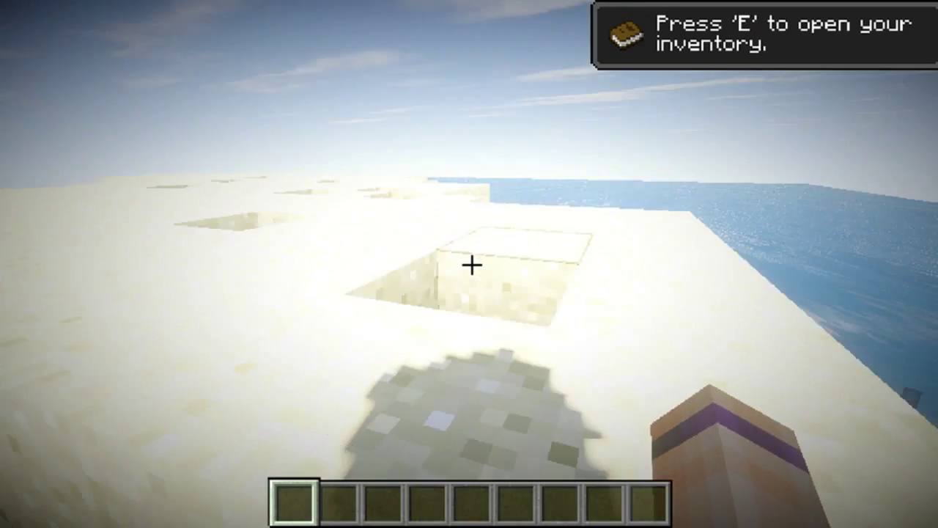
mouse_move(469, 264)
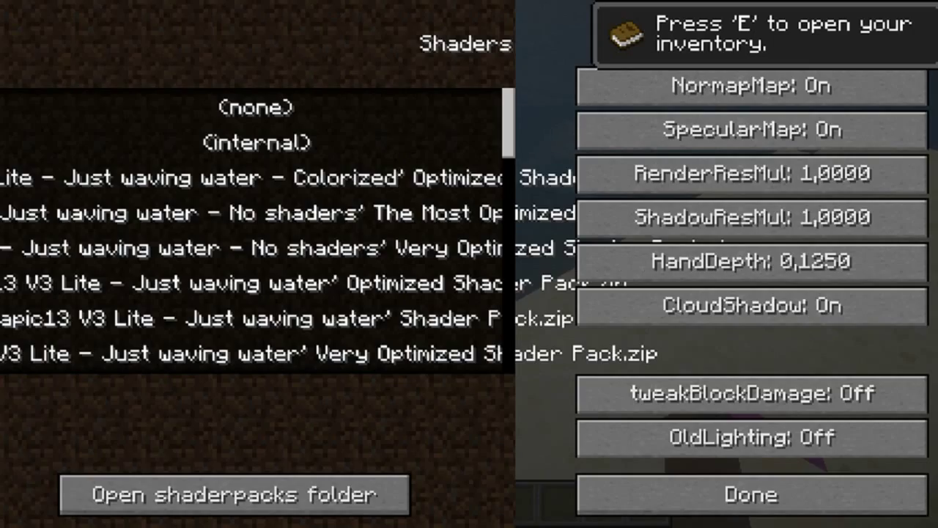
scroll("down", 3)
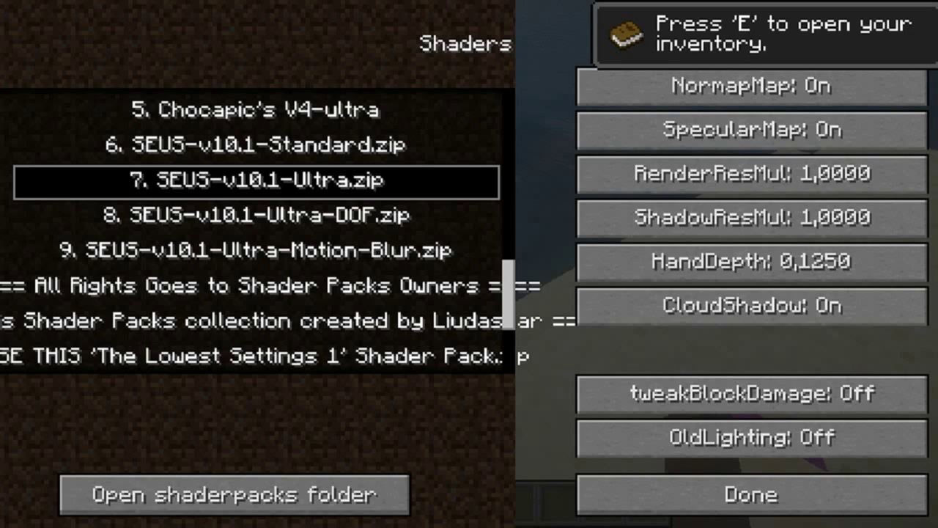
left_click(749, 495)
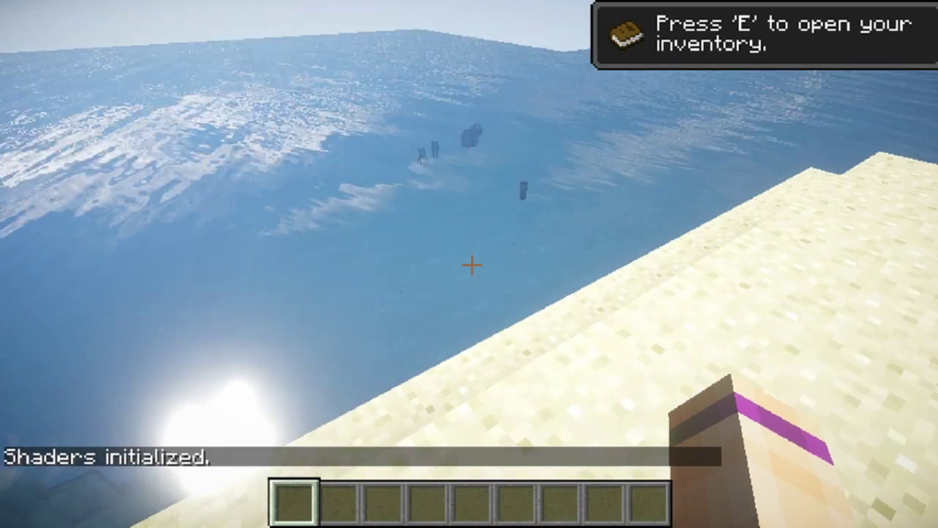
mouse_move(469, 264)
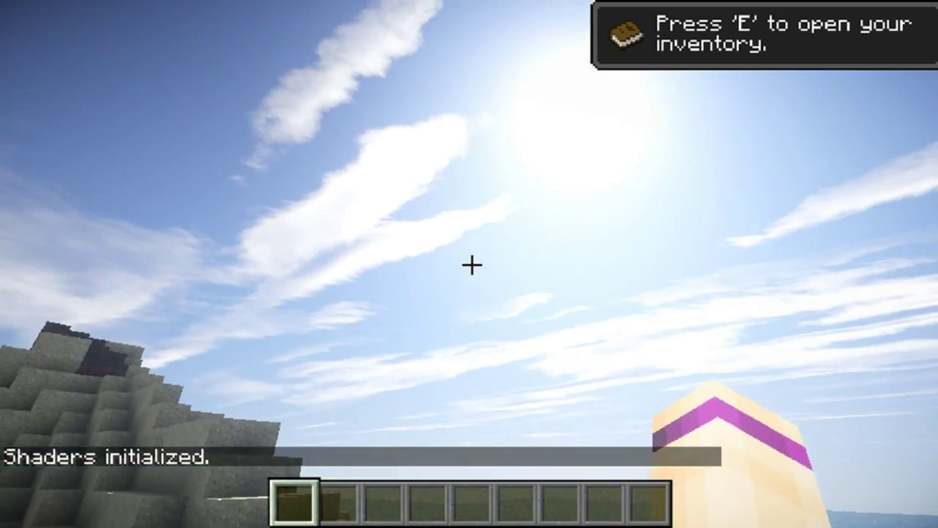
mouse_move(469, 264)
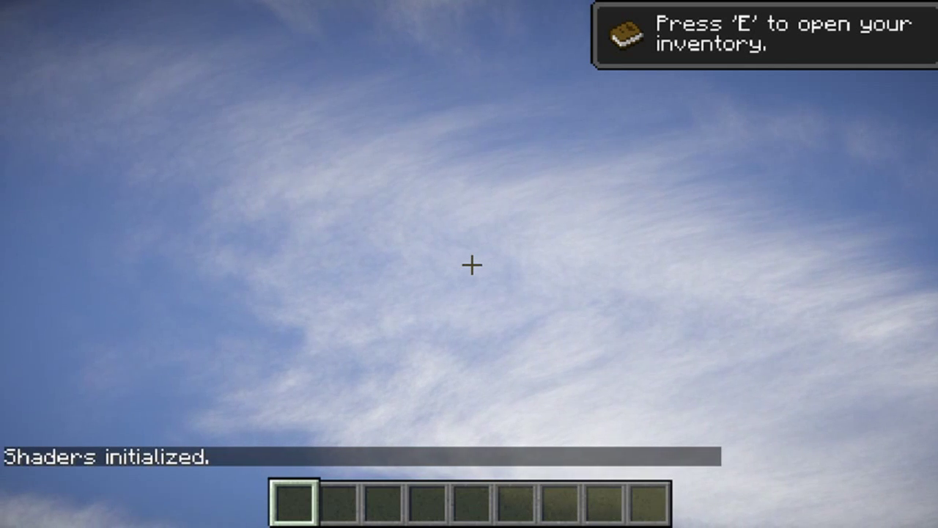
key("Escape")
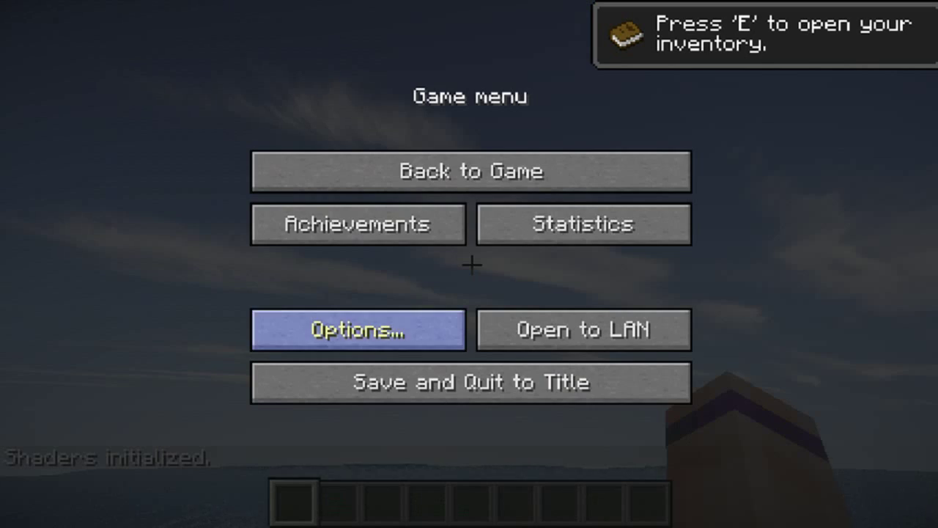
left_click(358, 329)
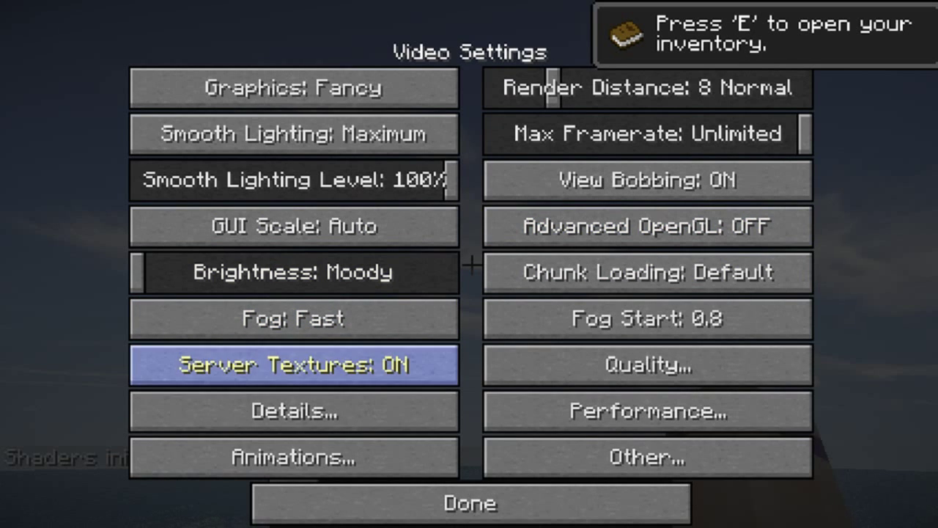
left_click(293, 410)
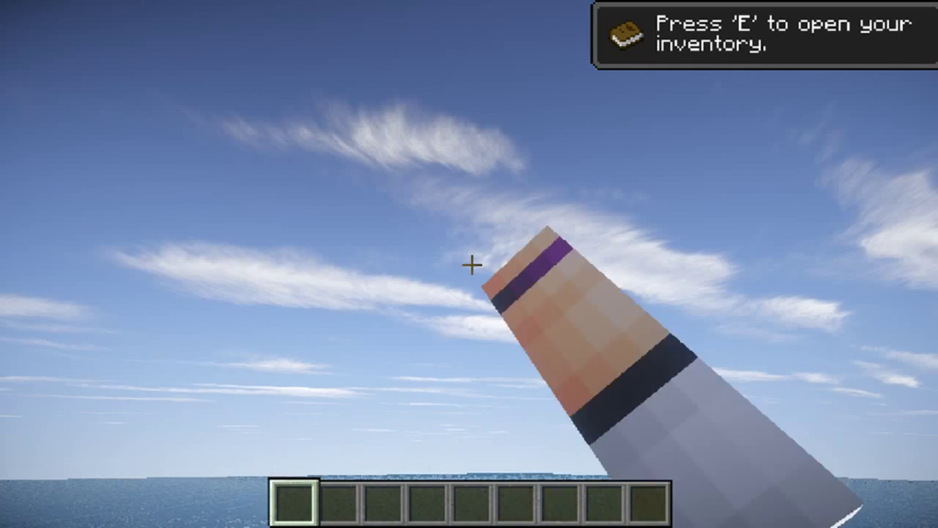
key("Escape")
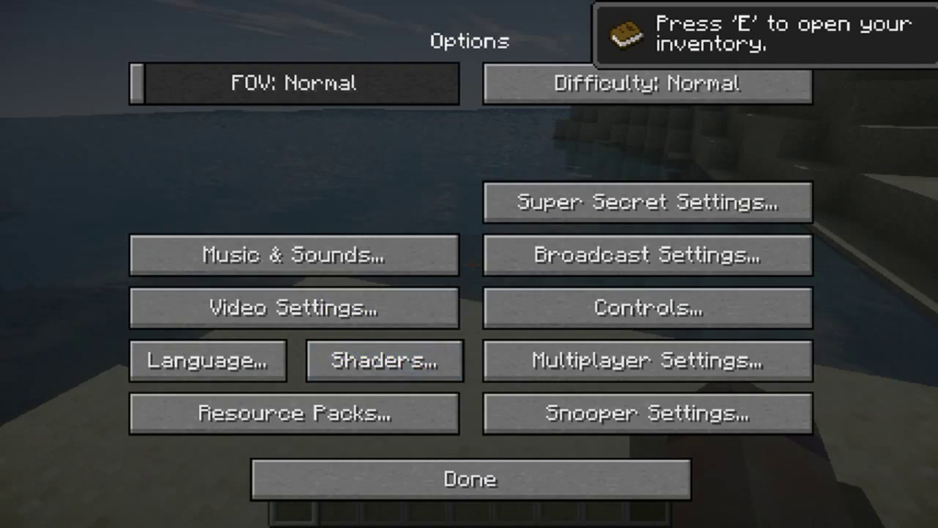
left_click(383, 360)
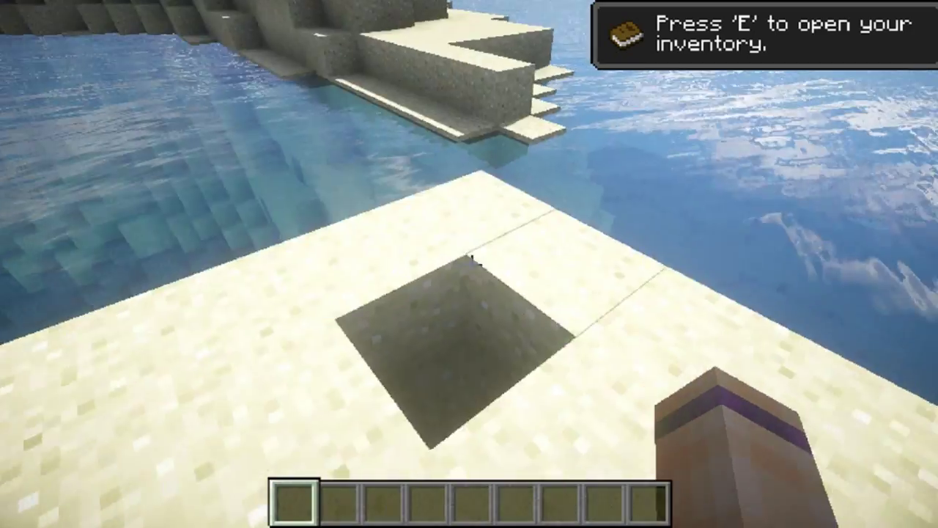
mouse_move(469, 264)
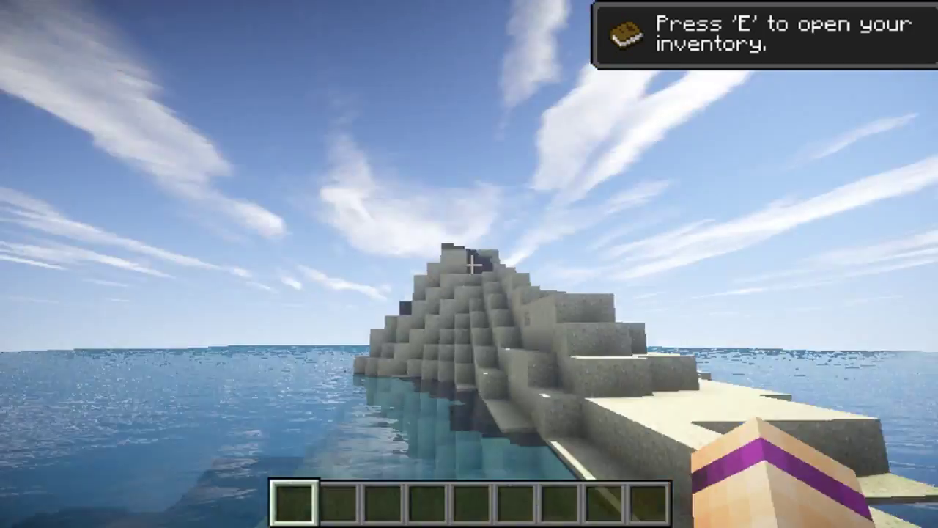
mouse_move(469, 264)
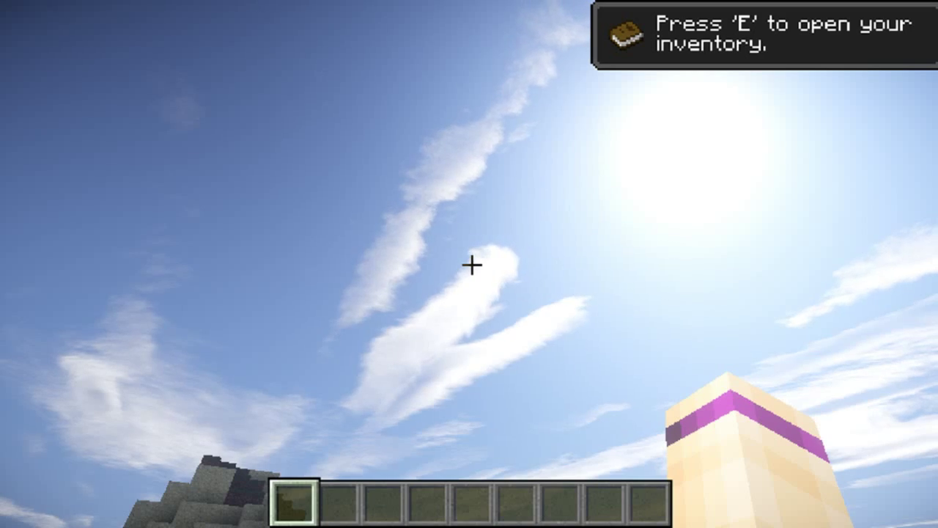
mouse_move(470, 264)
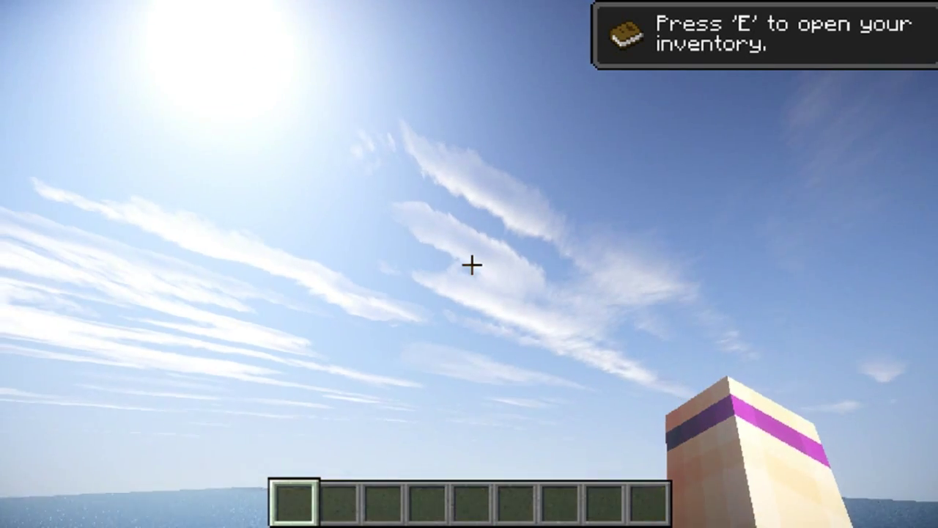
mouse_move(469, 264)
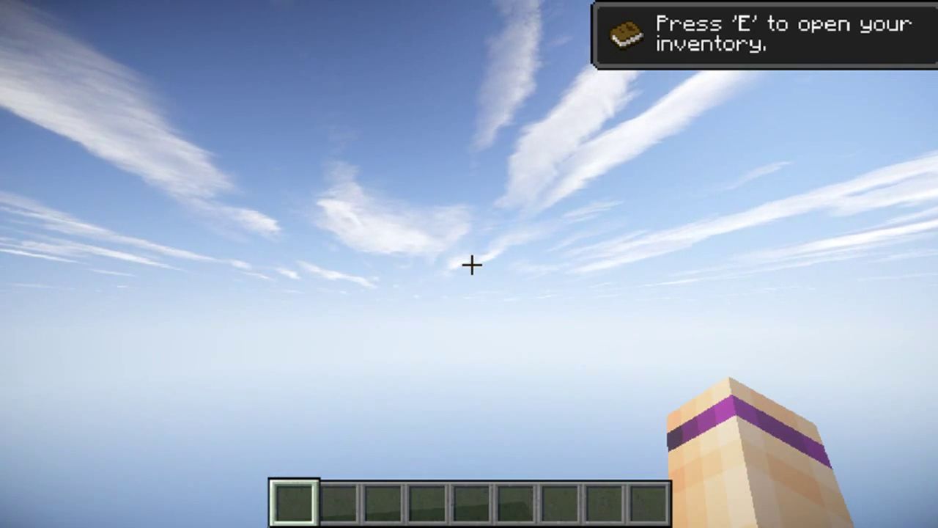
mouse_move(469, 264)
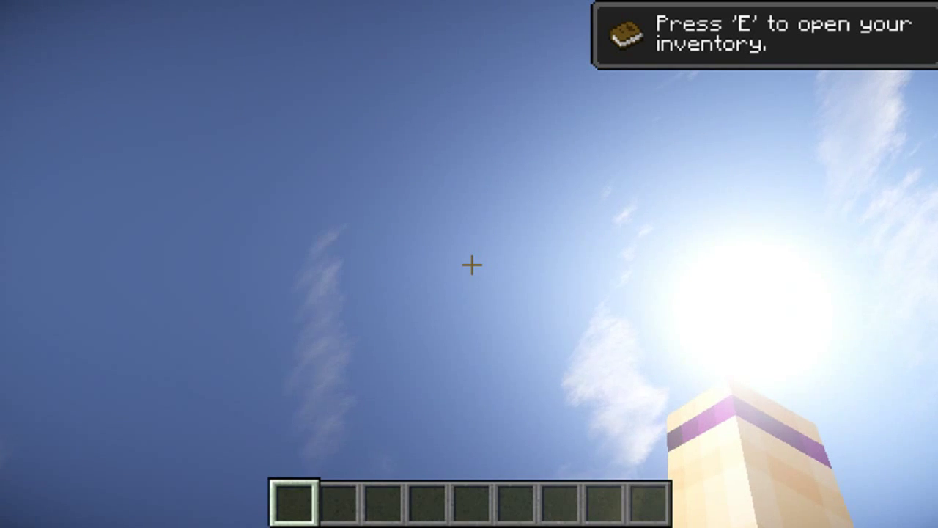
Fly above the cloud layer, toggling the F3 debug overlay to check altitude.
key("f3")
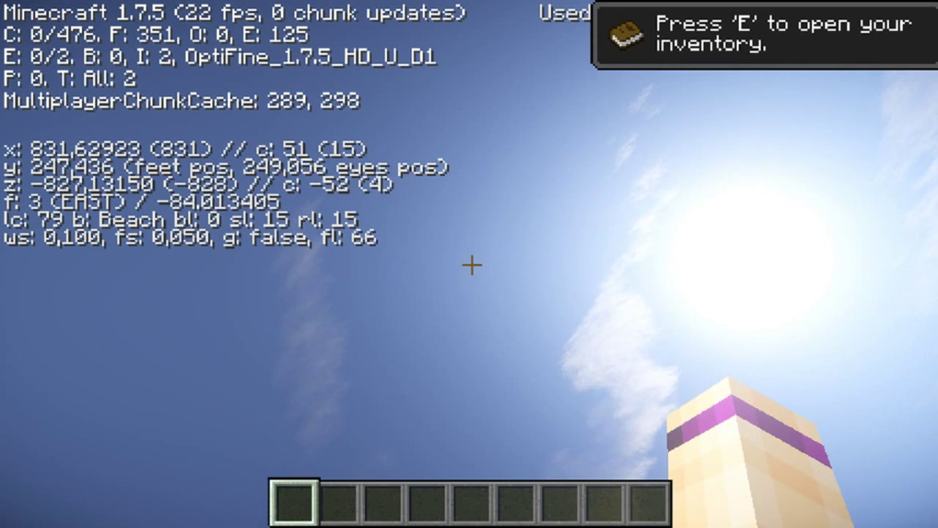
key("f3")
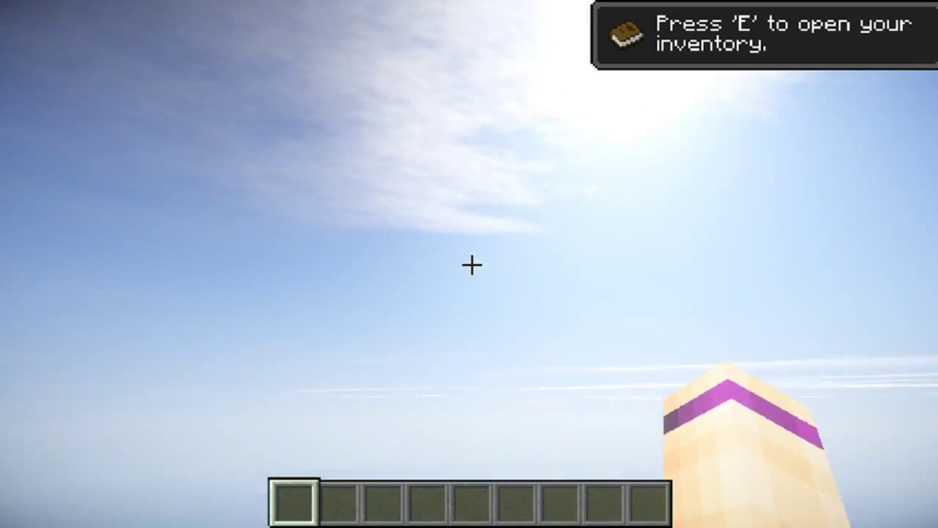
key("F3")
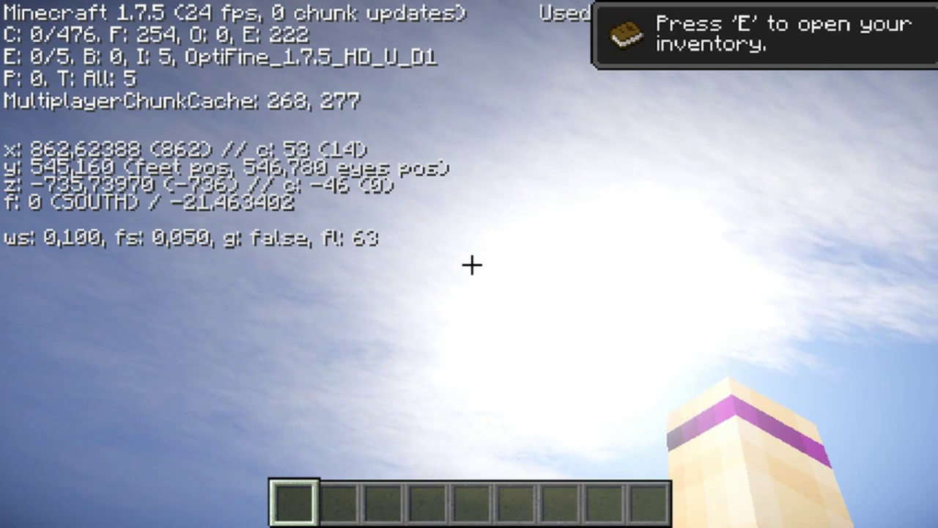
key("f3")
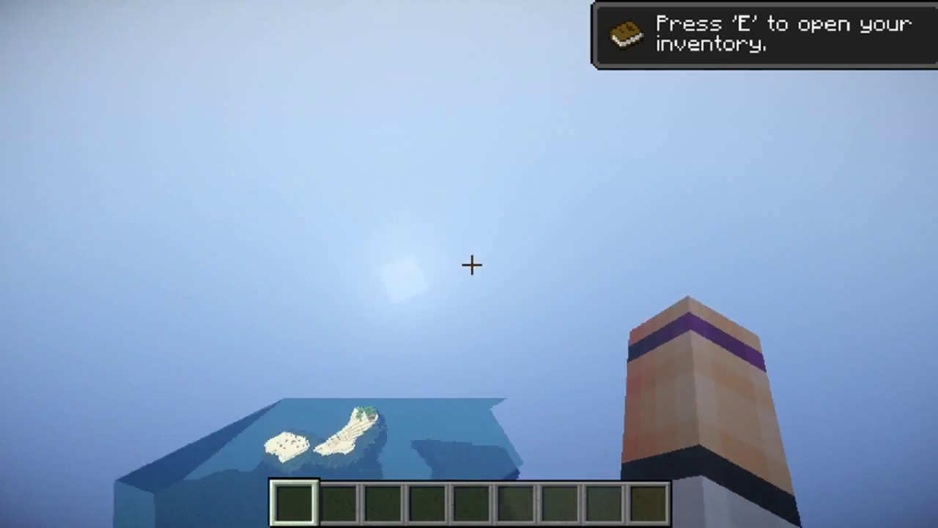
mouse_move(469, 264)
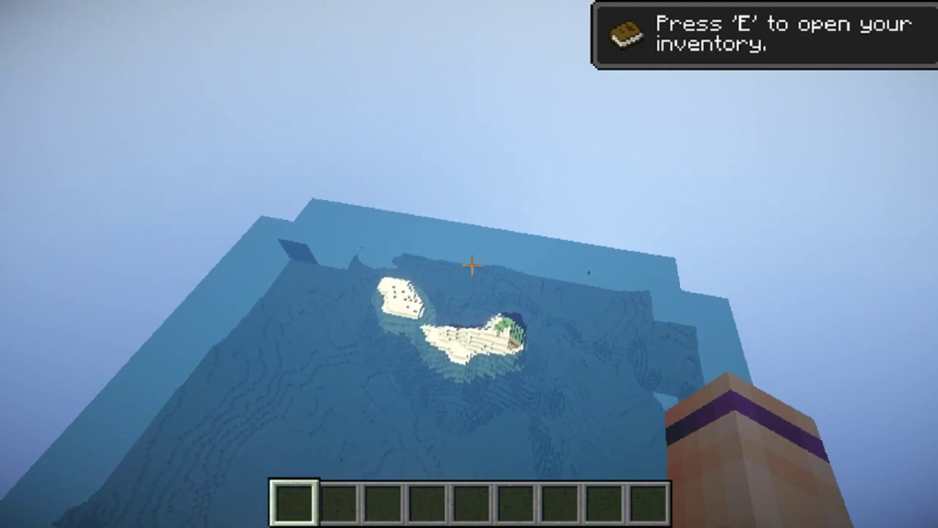
mouse_move(469, 263)
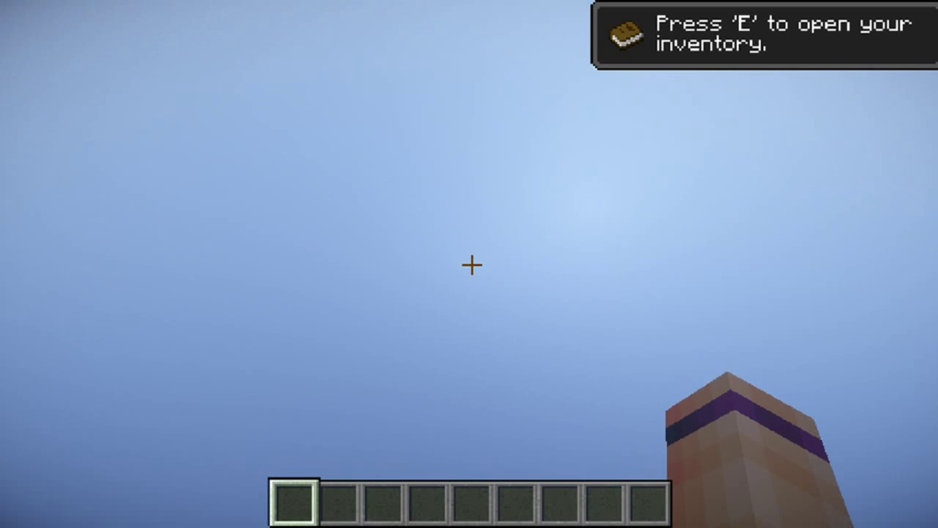
Select Chocapic's V4-medium in the Shaders list and confirm with Done.
key("f3")
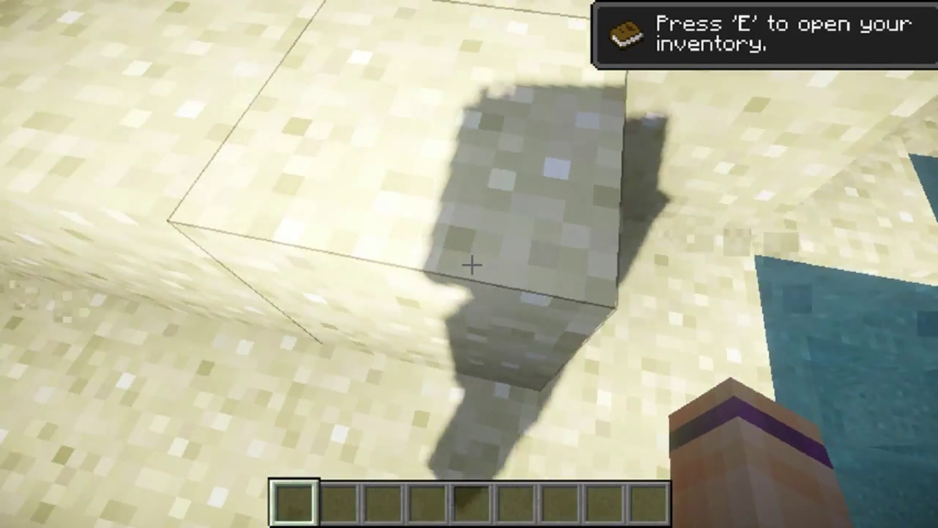
mouse_move(469, 264)
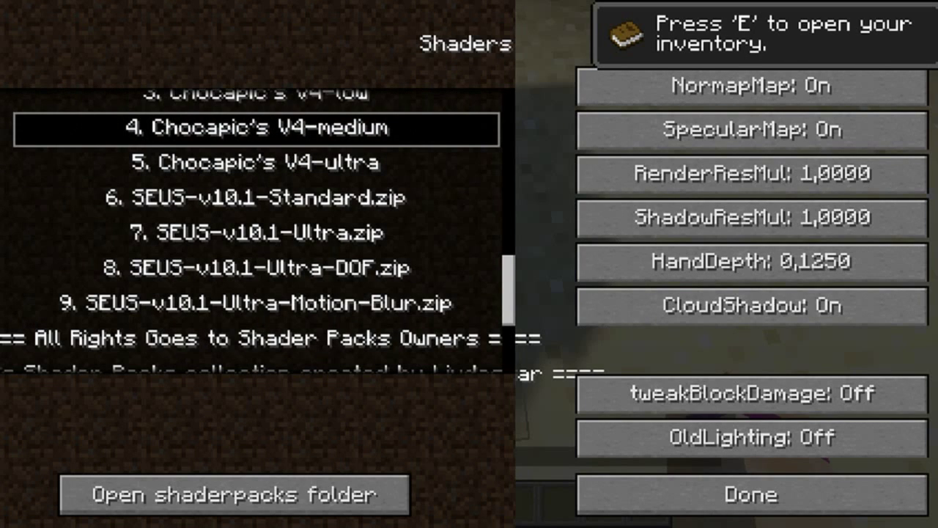
scroll("up", 3)
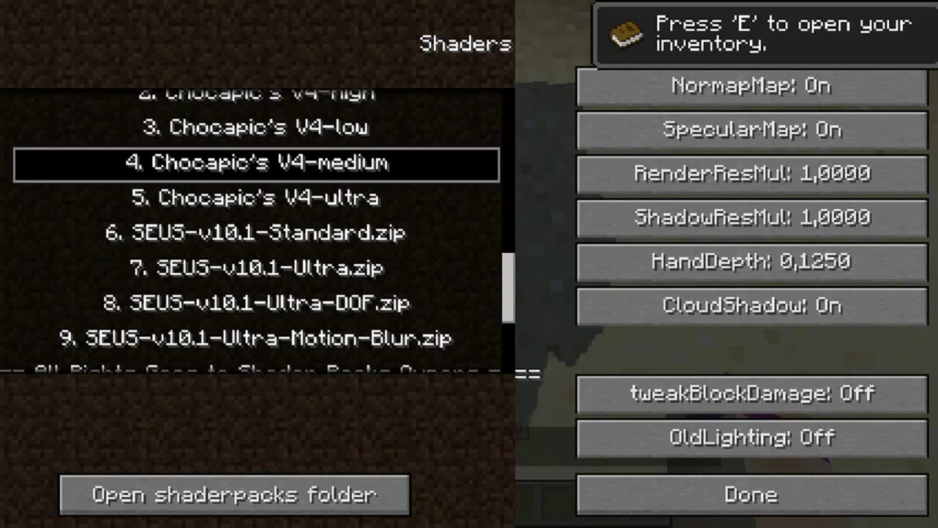
left_click(749, 494)
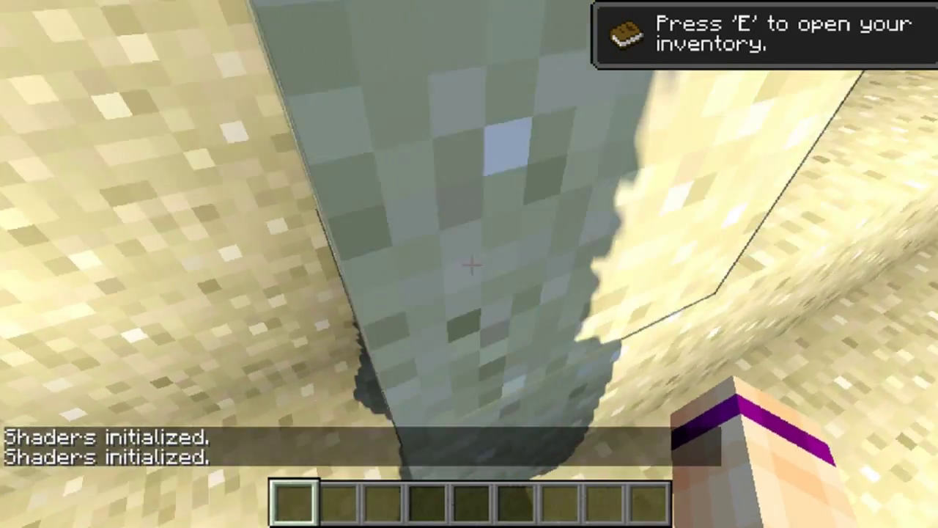
mouse_move(469, 264)
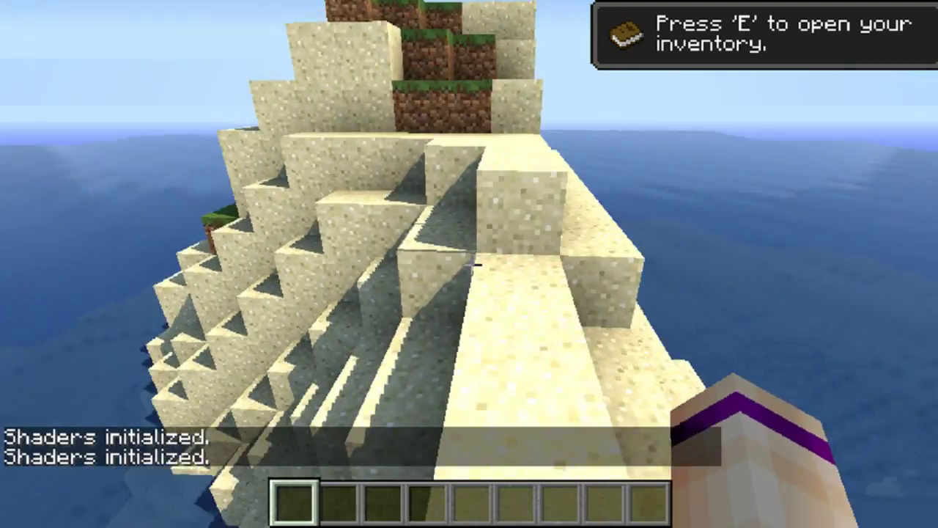
mouse_move(469, 264)
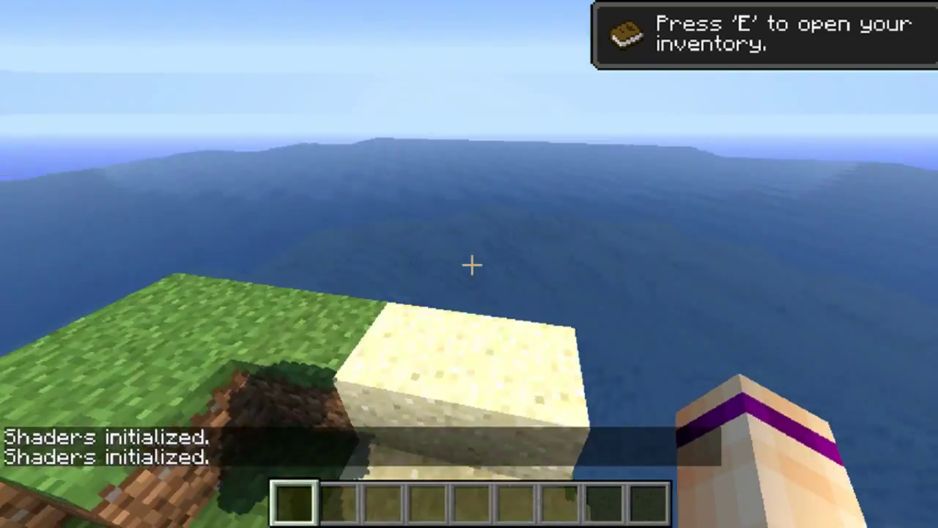
mouse_move(469, 264)
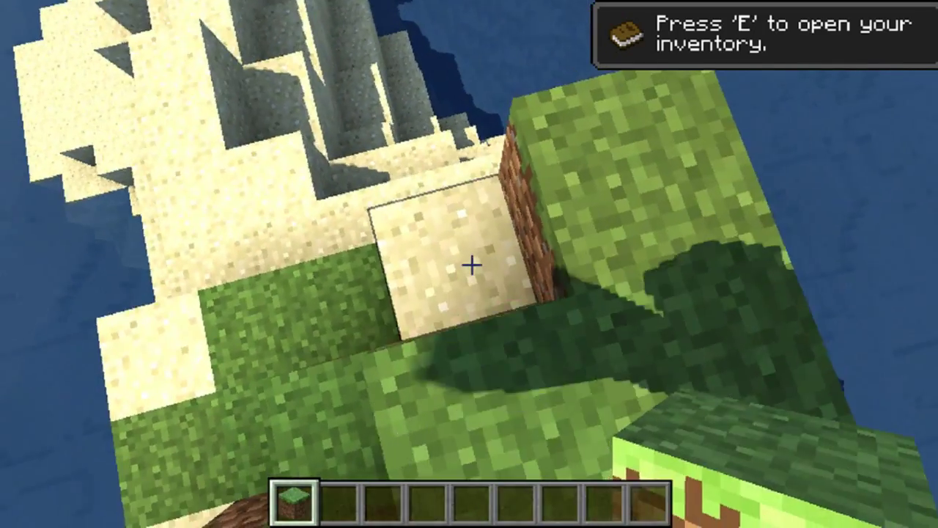
mouse_move(469, 263)
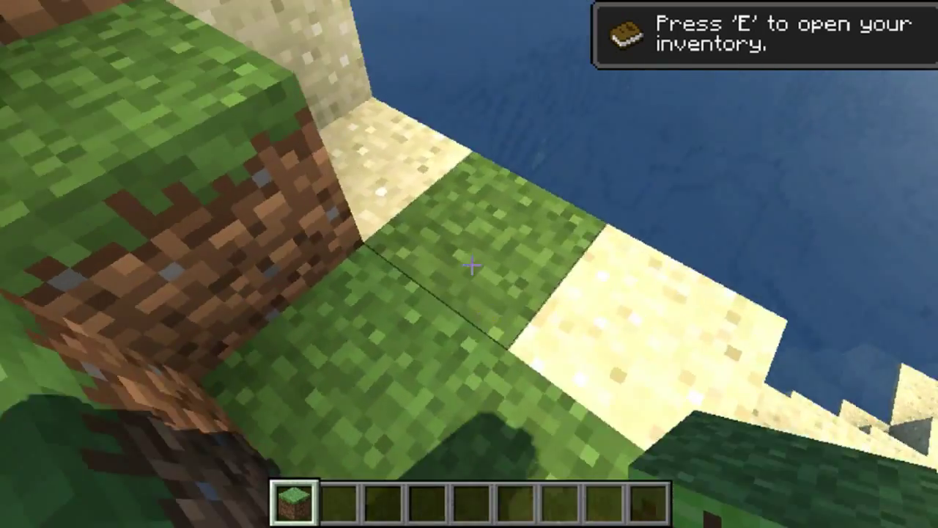
mouse_move(469, 263)
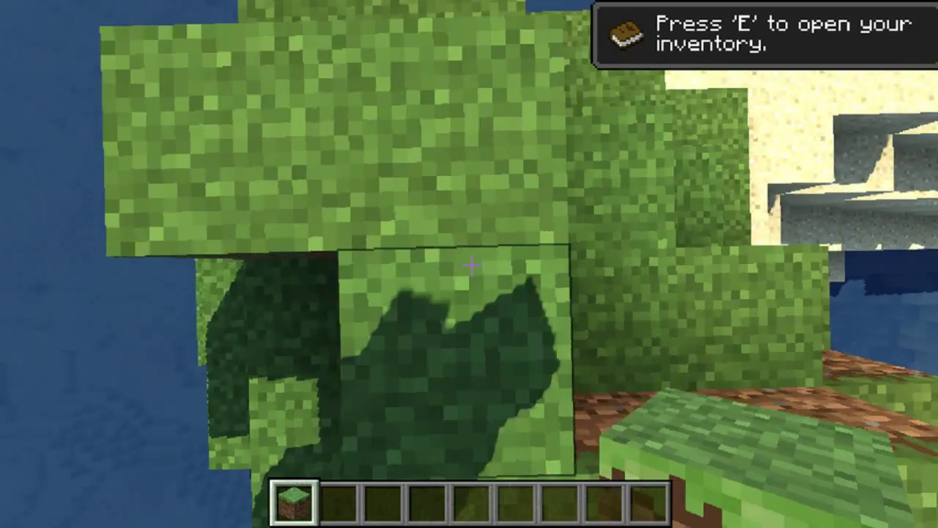
mouse_move(469, 264)
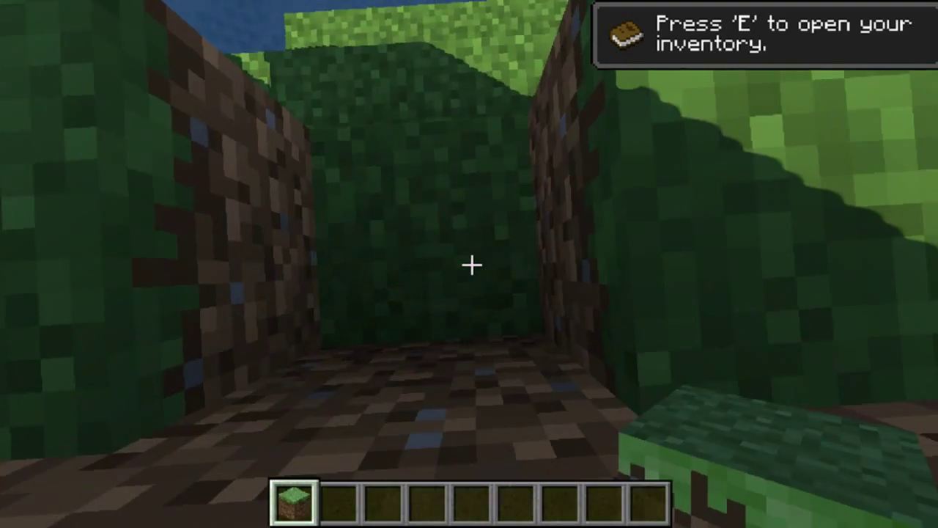
mouse_move(469, 264)
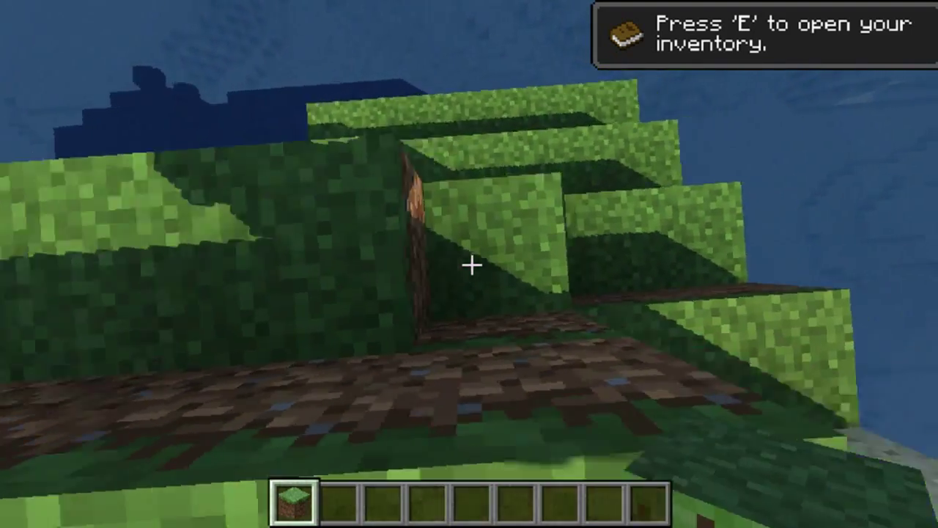
mouse_move(469, 264)
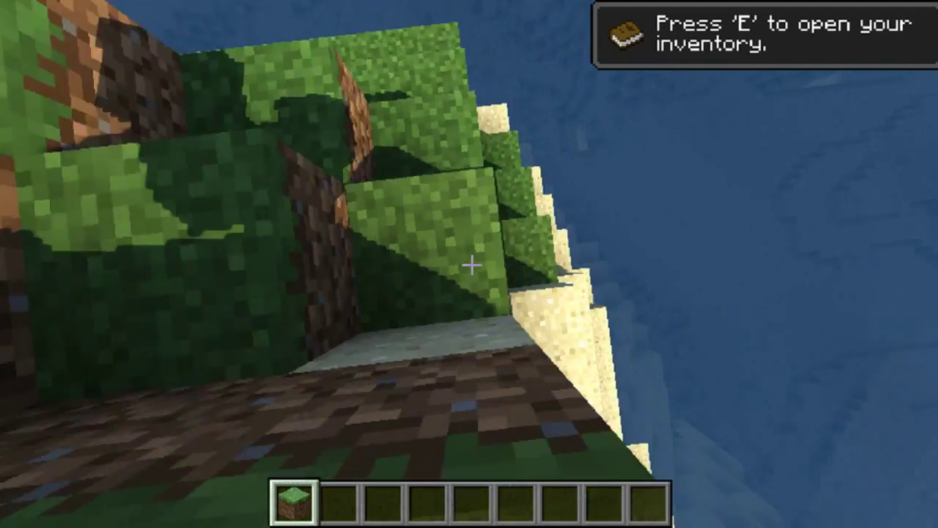
mouse_move(469, 264)
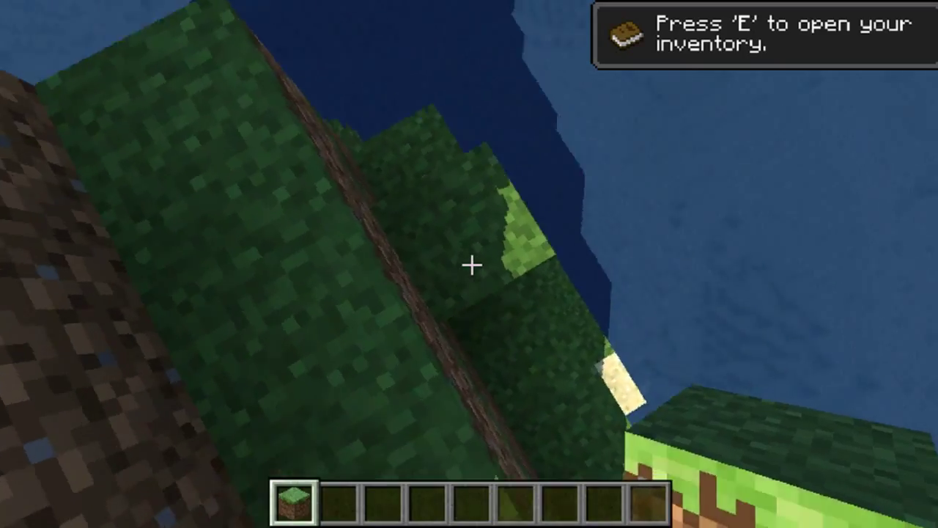
mouse_move(469, 264)
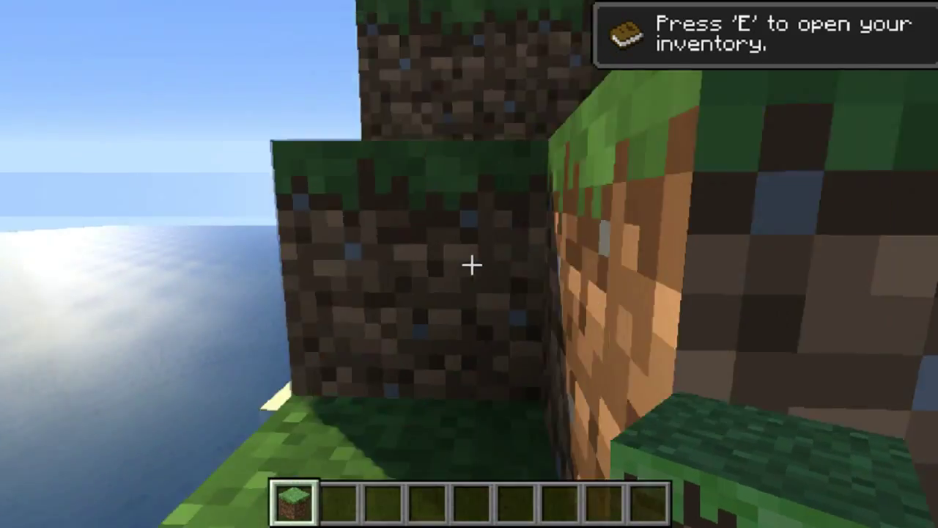
mouse_move(469, 264)
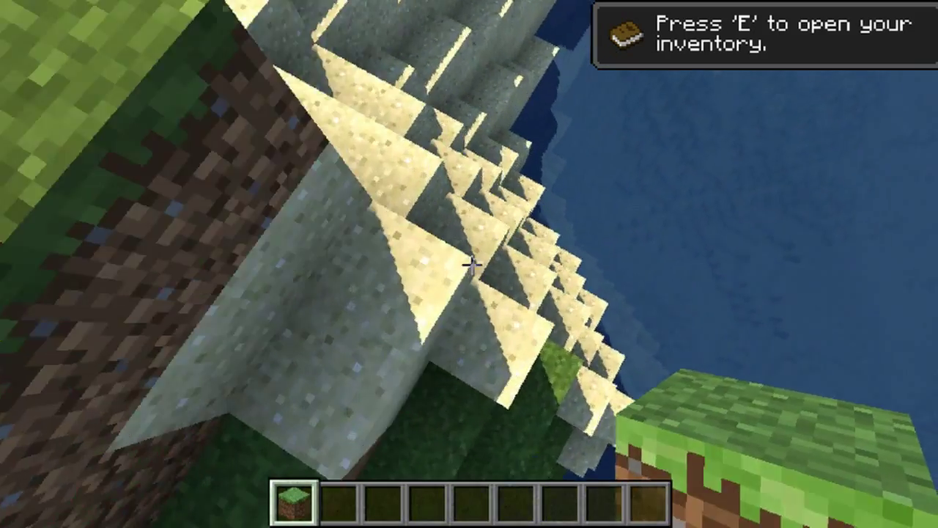
mouse_move(469, 264)
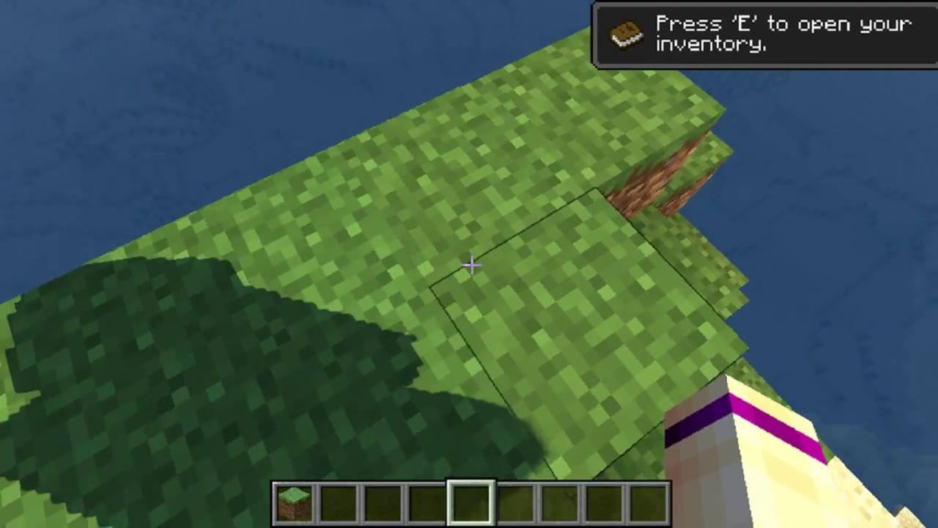
mouse_move(469, 264)
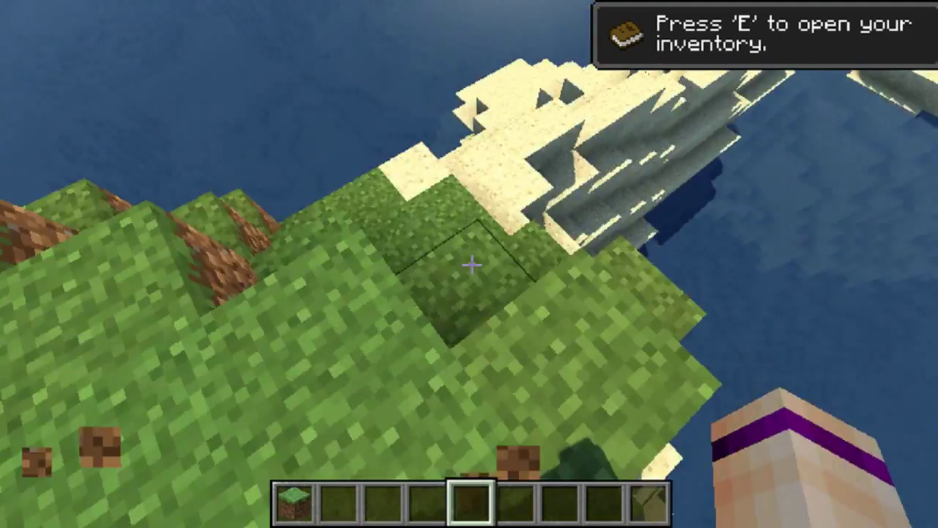
mouse_move(469, 264)
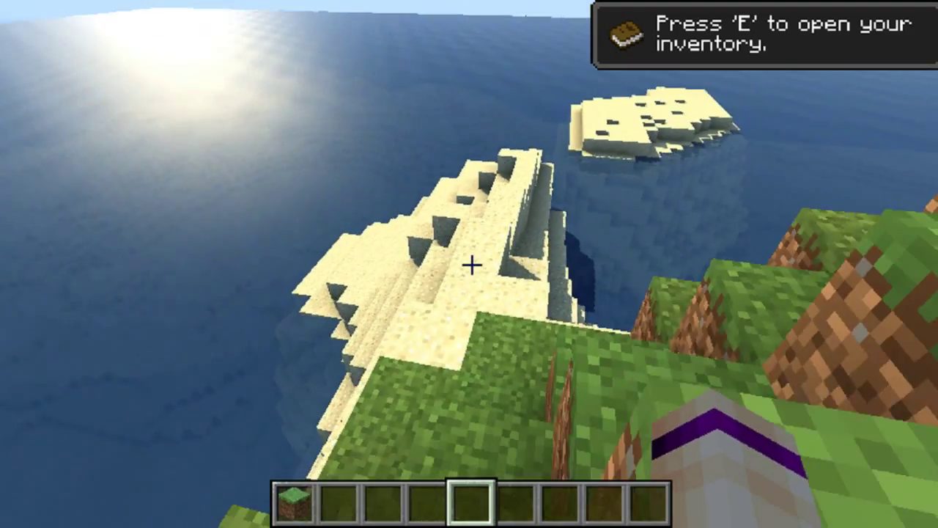
mouse_move(469, 264)
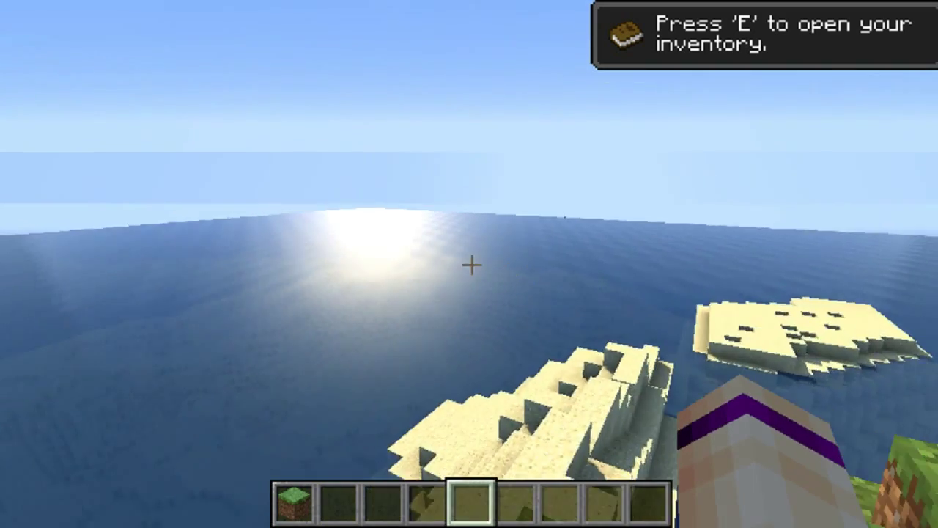
mouse_move(469, 264)
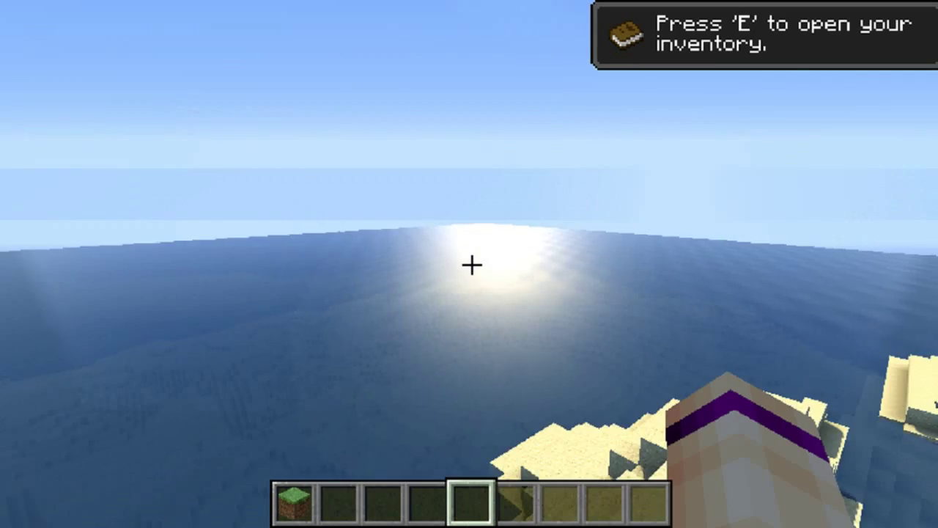
mouse_move(469, 264)
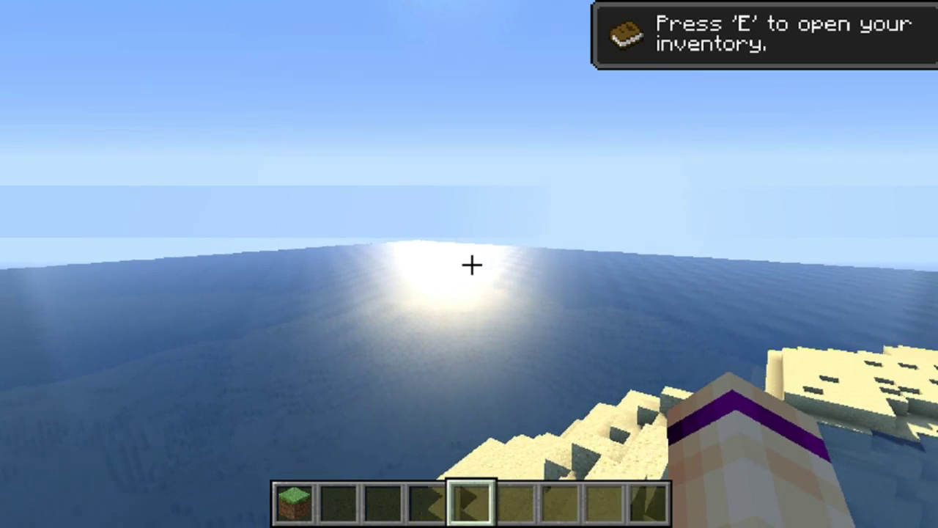
Pause the game with Esc after viewing the sunlit ocean.
key("Escape")
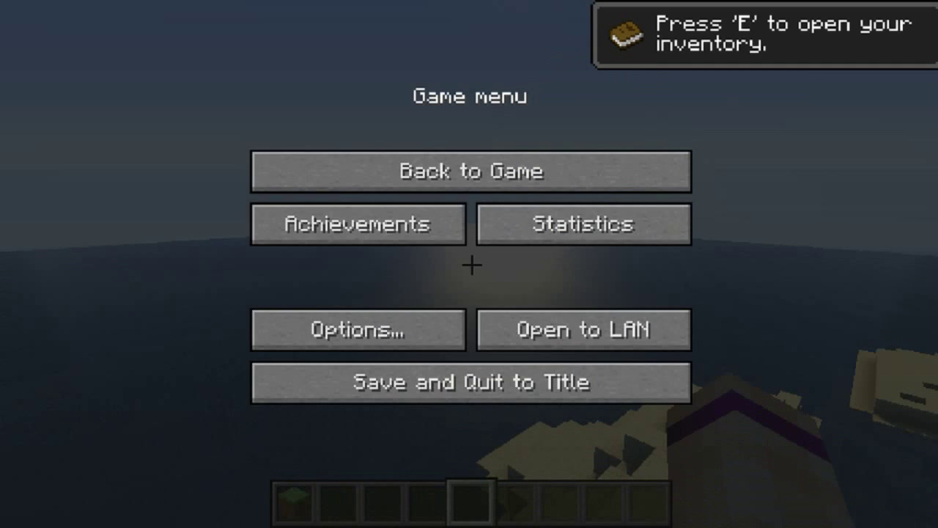